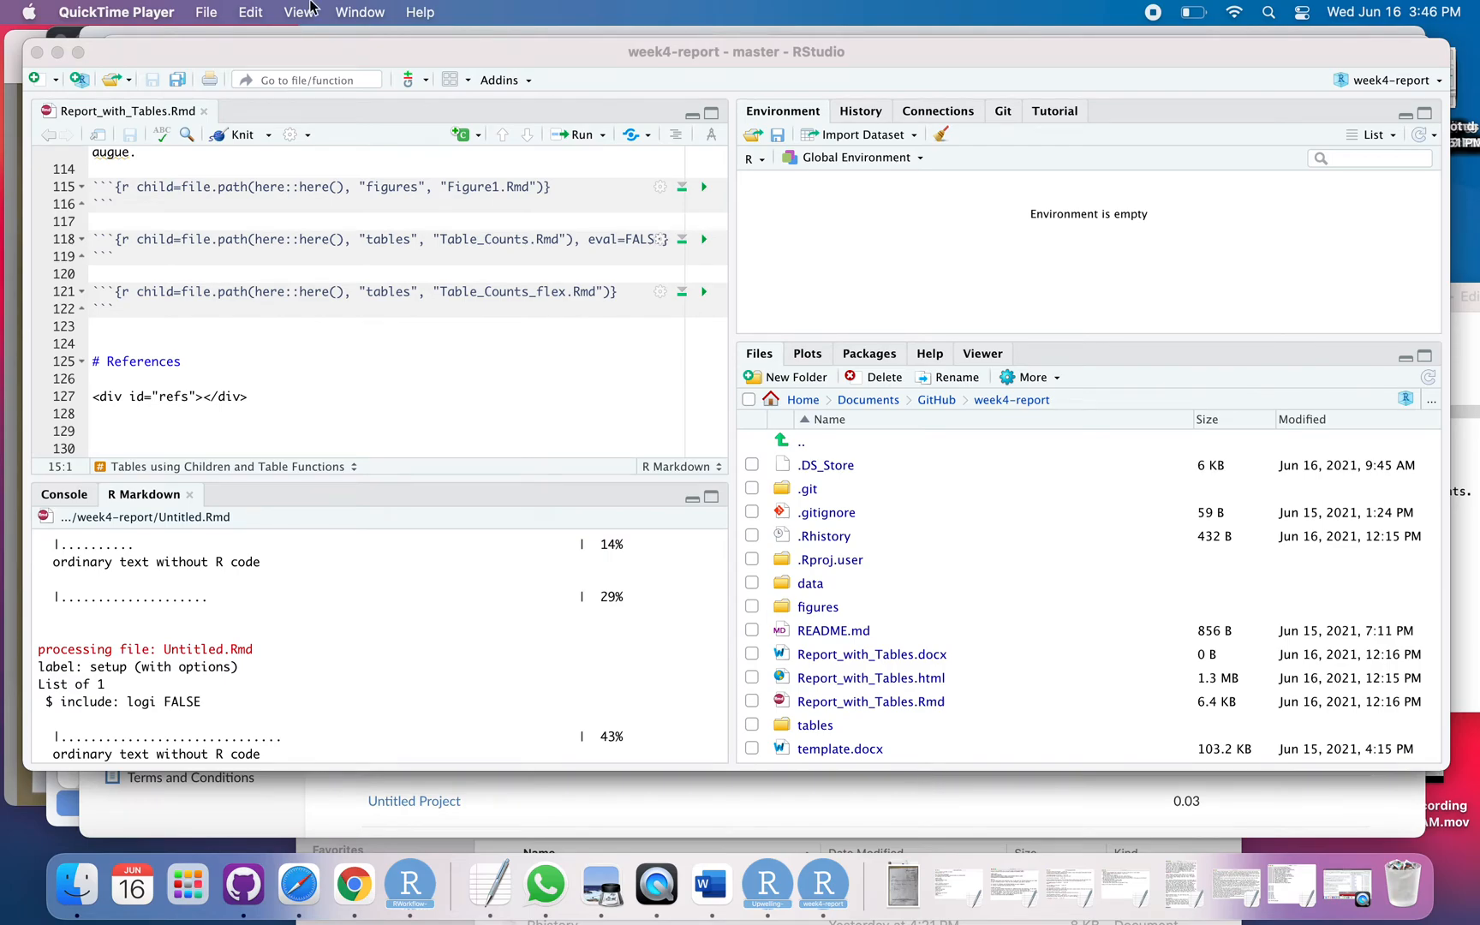
pyautogui.moveTo(205, 12)
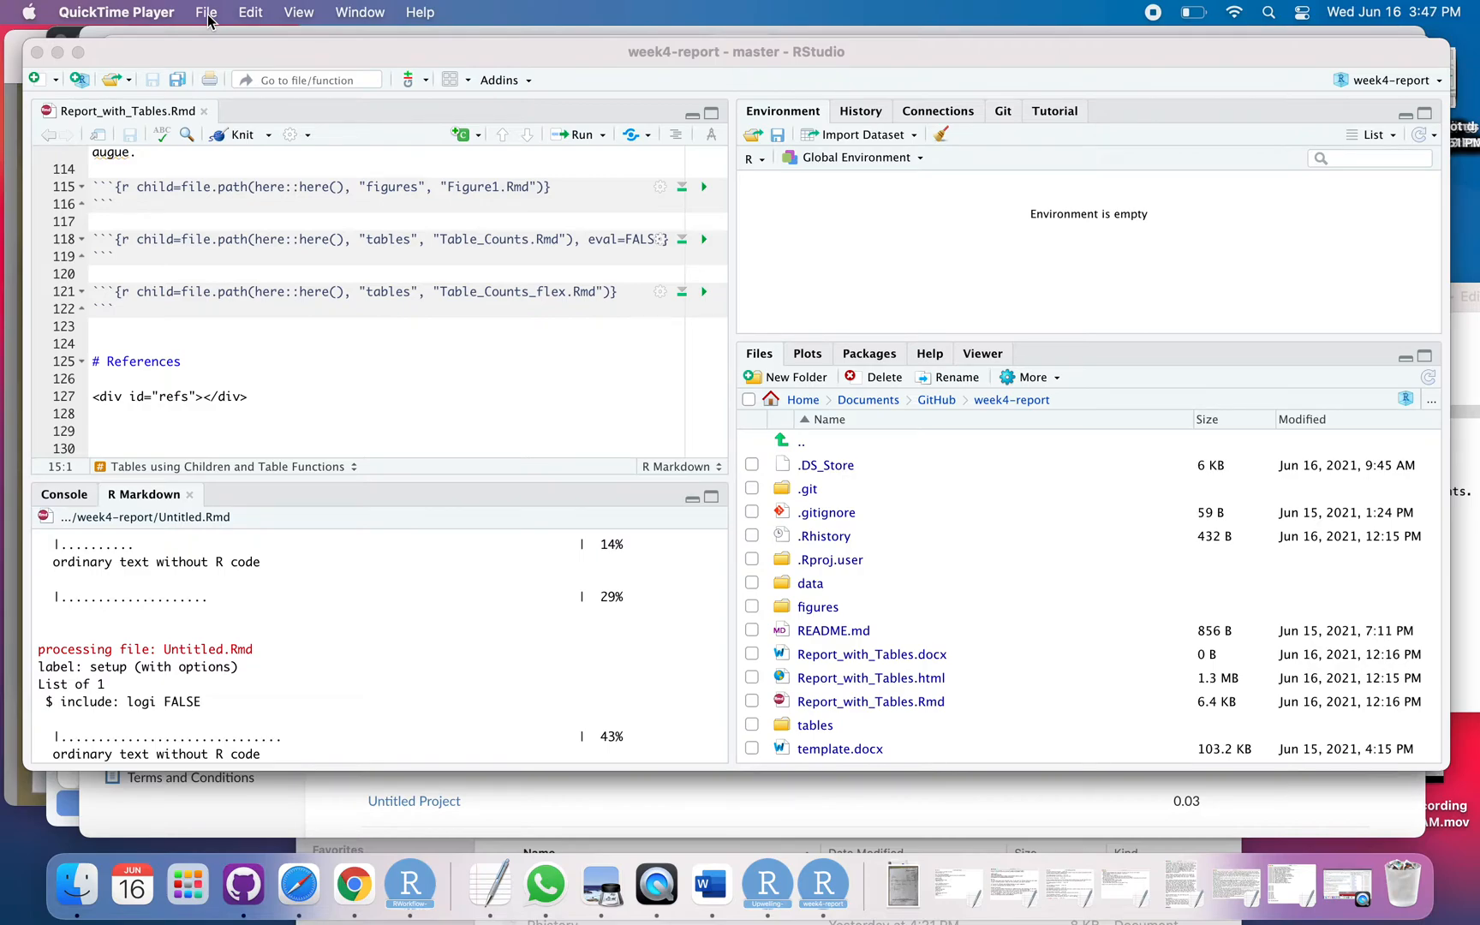
pyautogui.moveTo(529, 366)
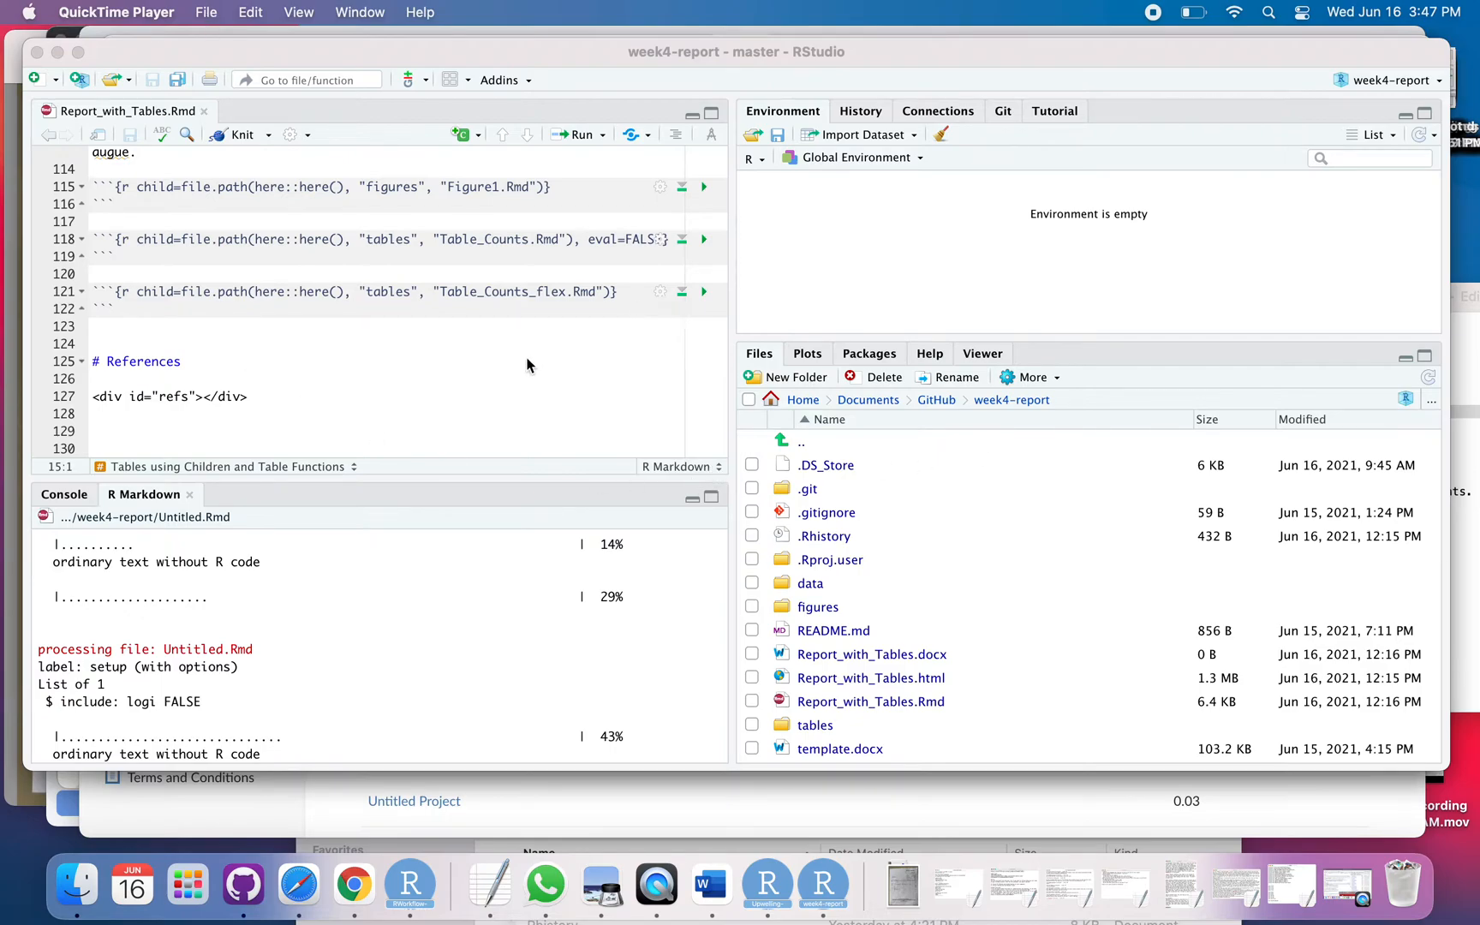
# - Create a new R Markdown document, keeping Document/HTML output with title Untitled, and look over the default template
pyautogui.click(205, 12)
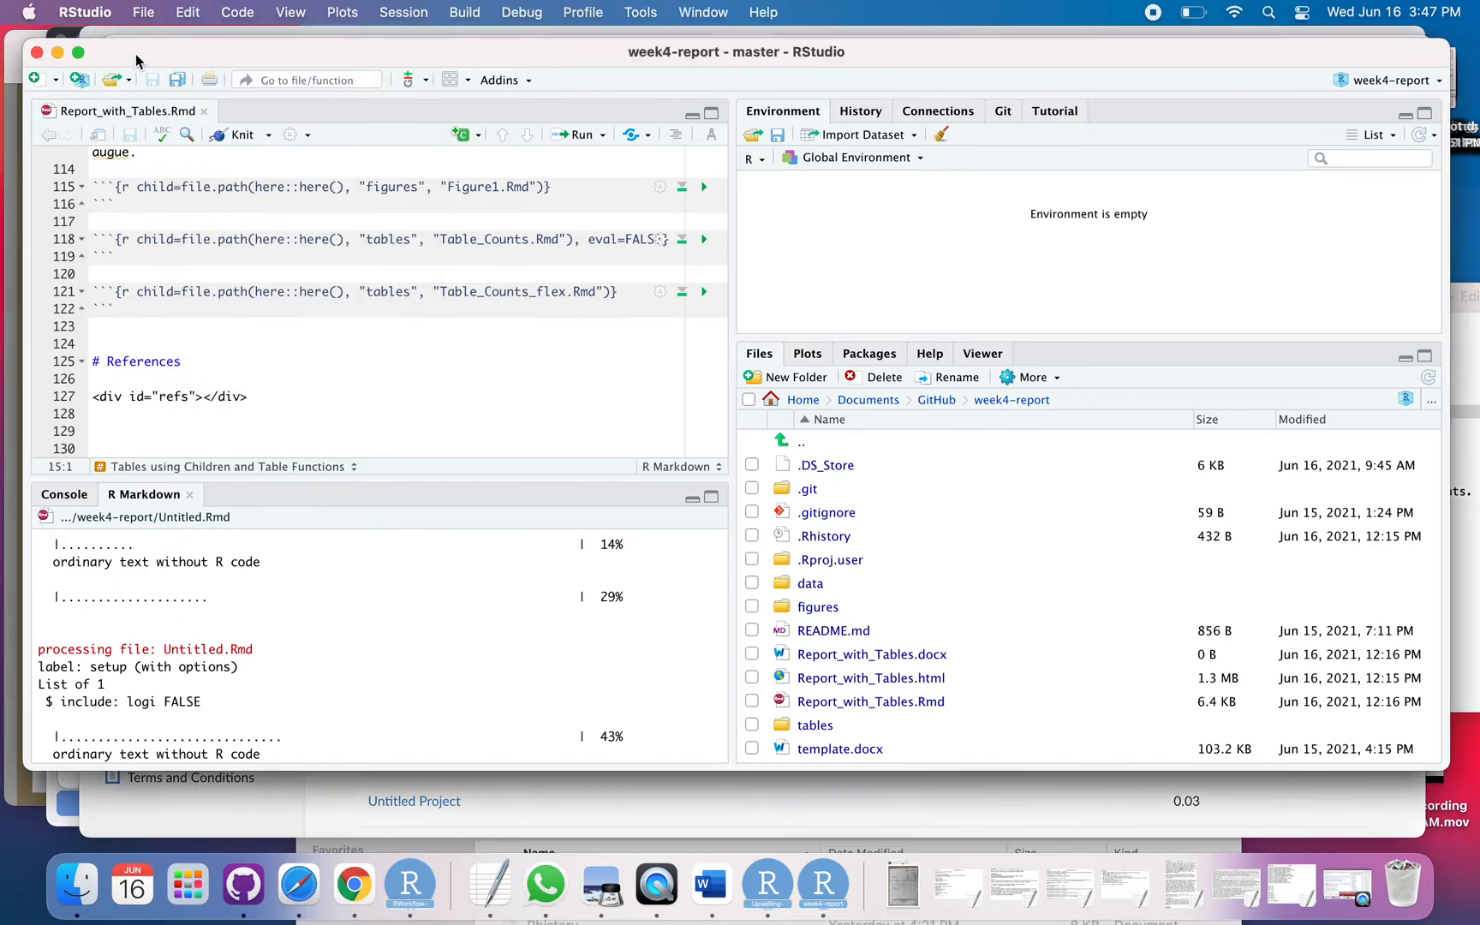
pyautogui.click(144, 12)
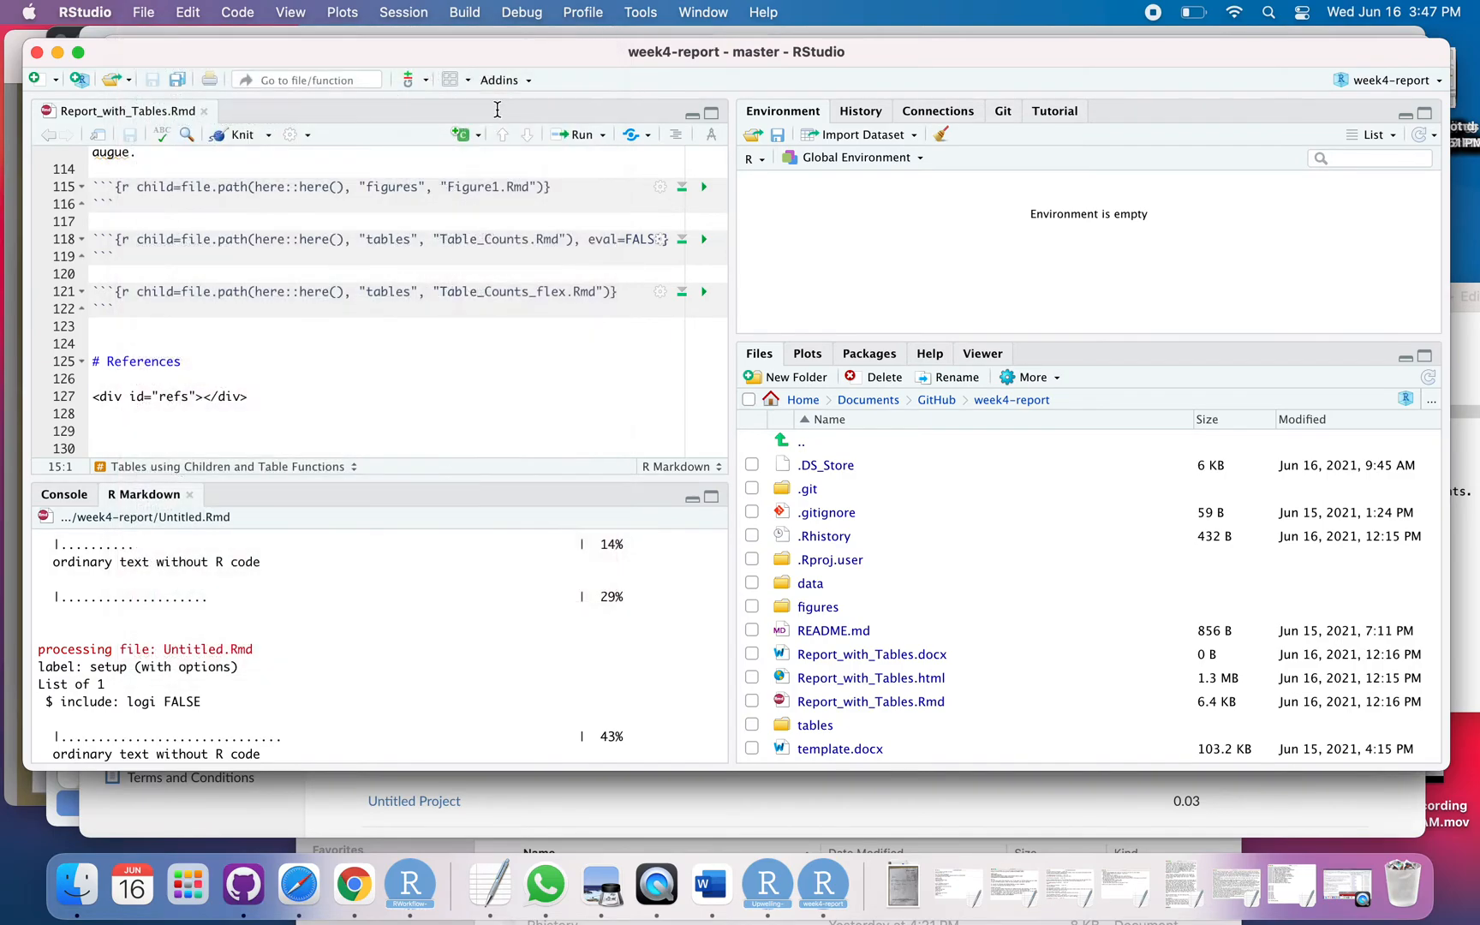
pyautogui.click(34, 79)
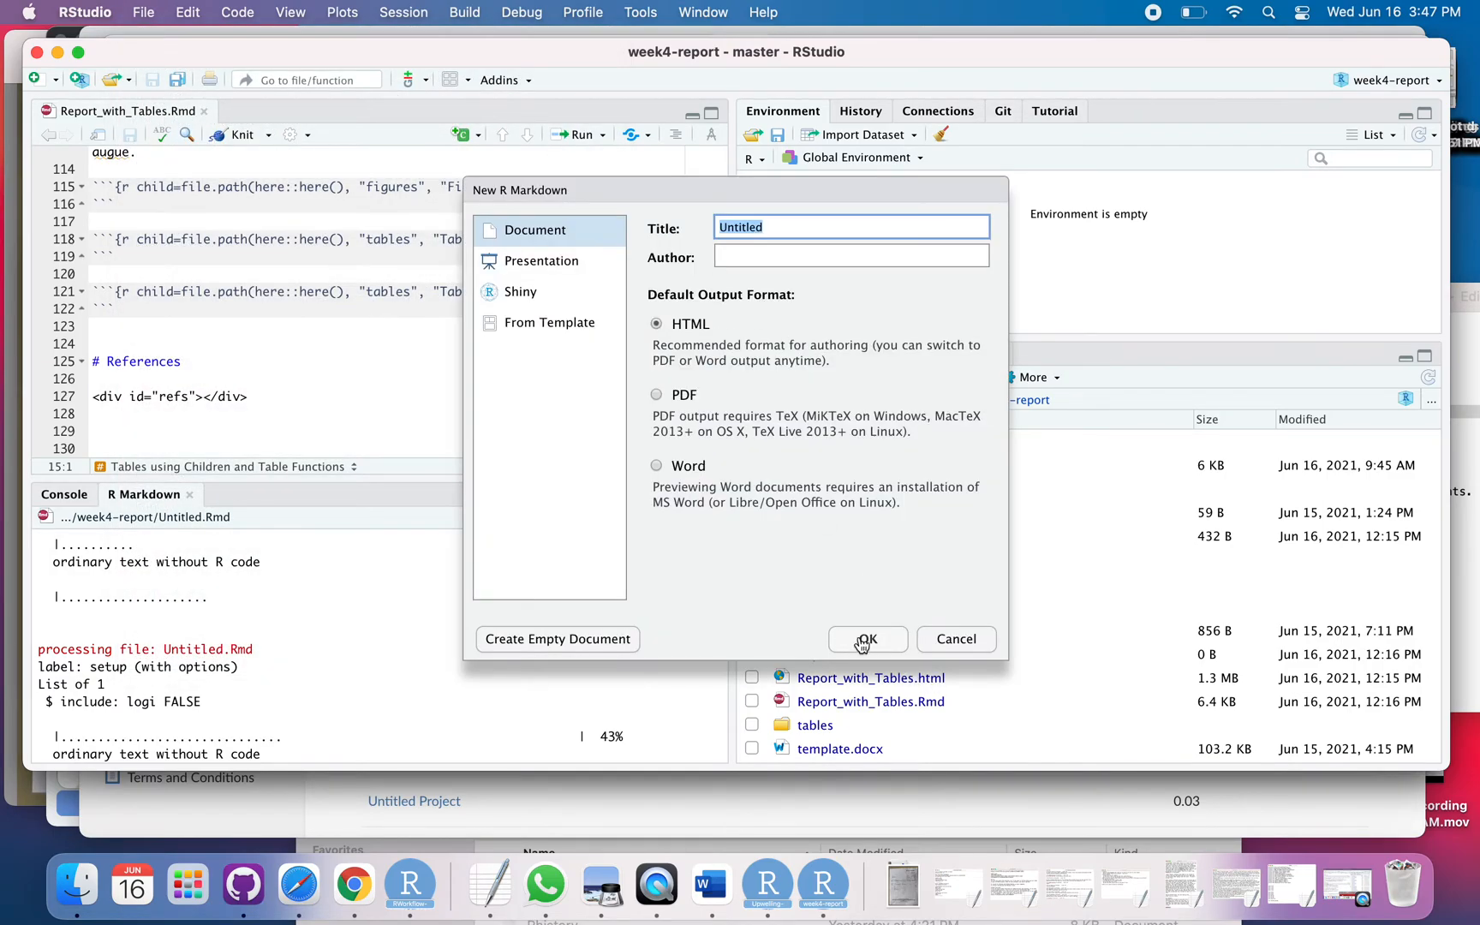
pyautogui.click(865, 639)
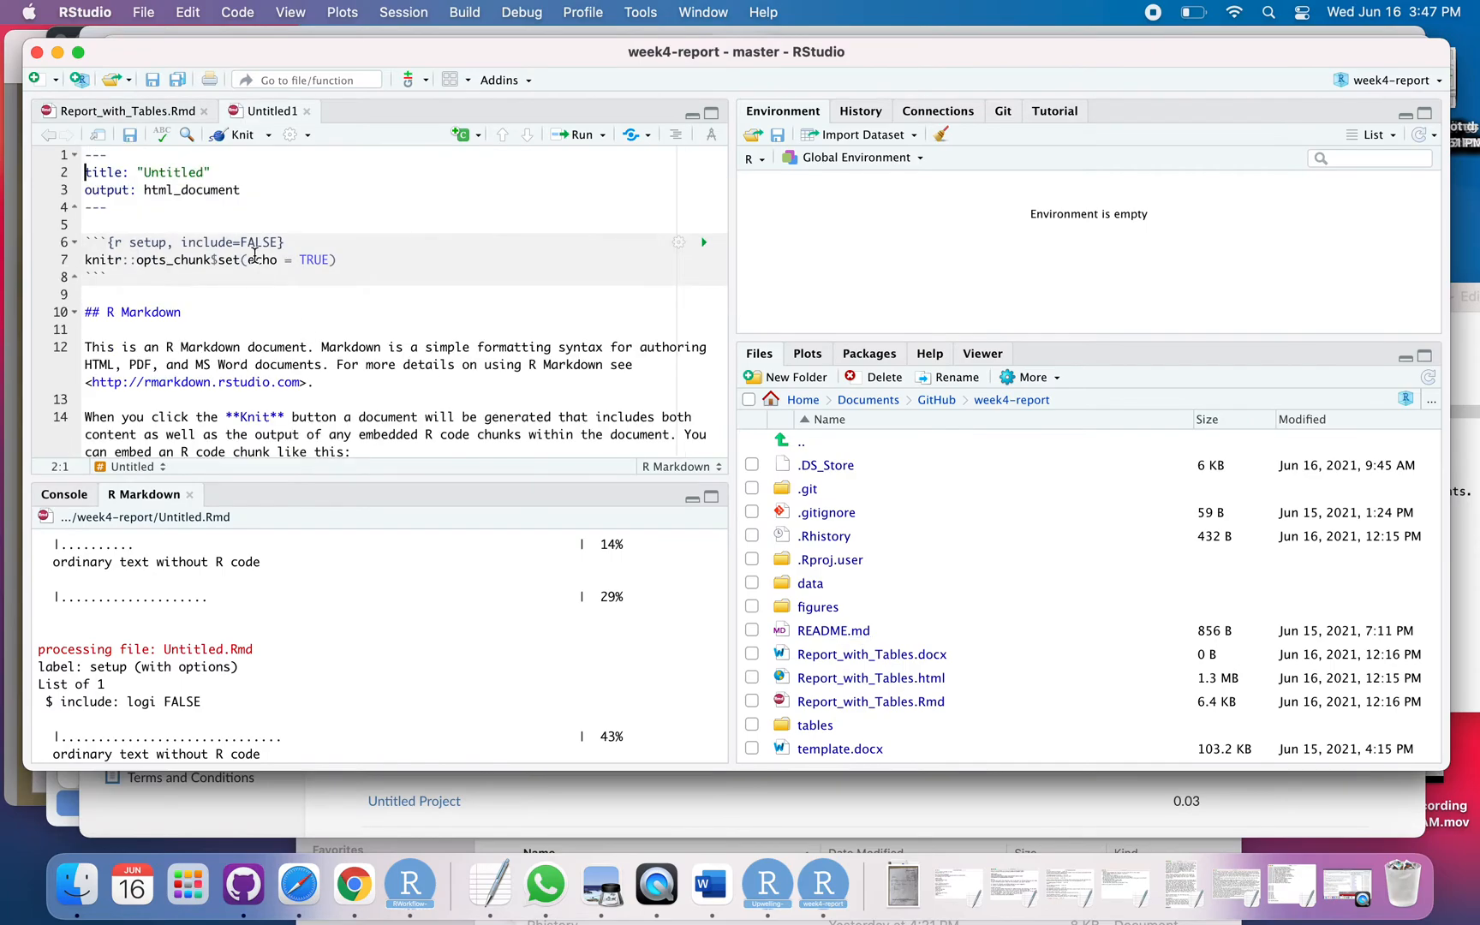
pyautogui.scroll(-3)
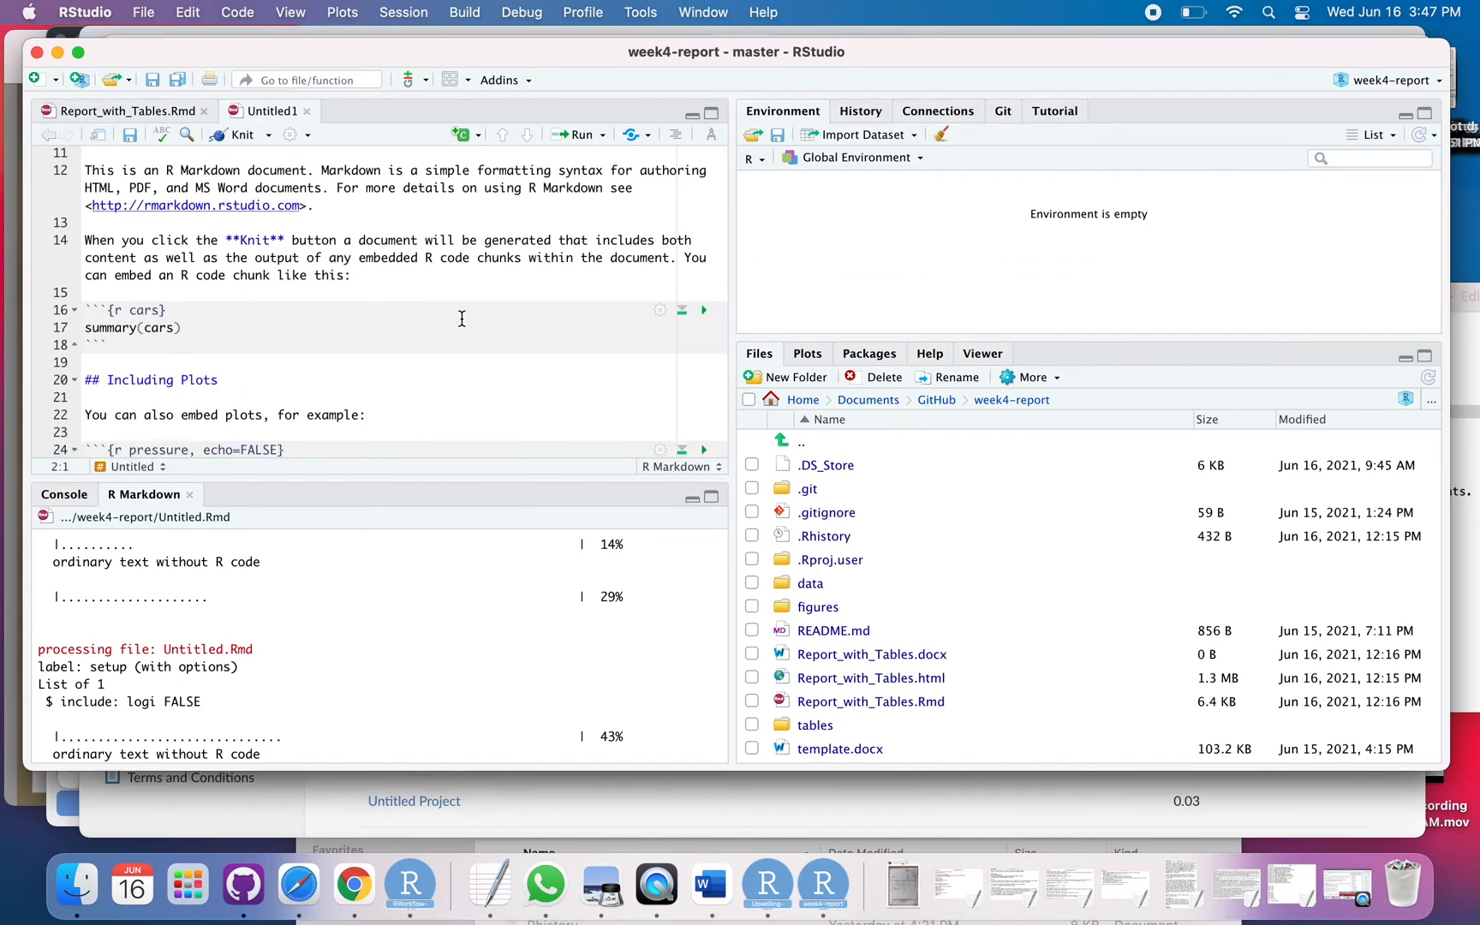
pyautogui.scroll(-3)
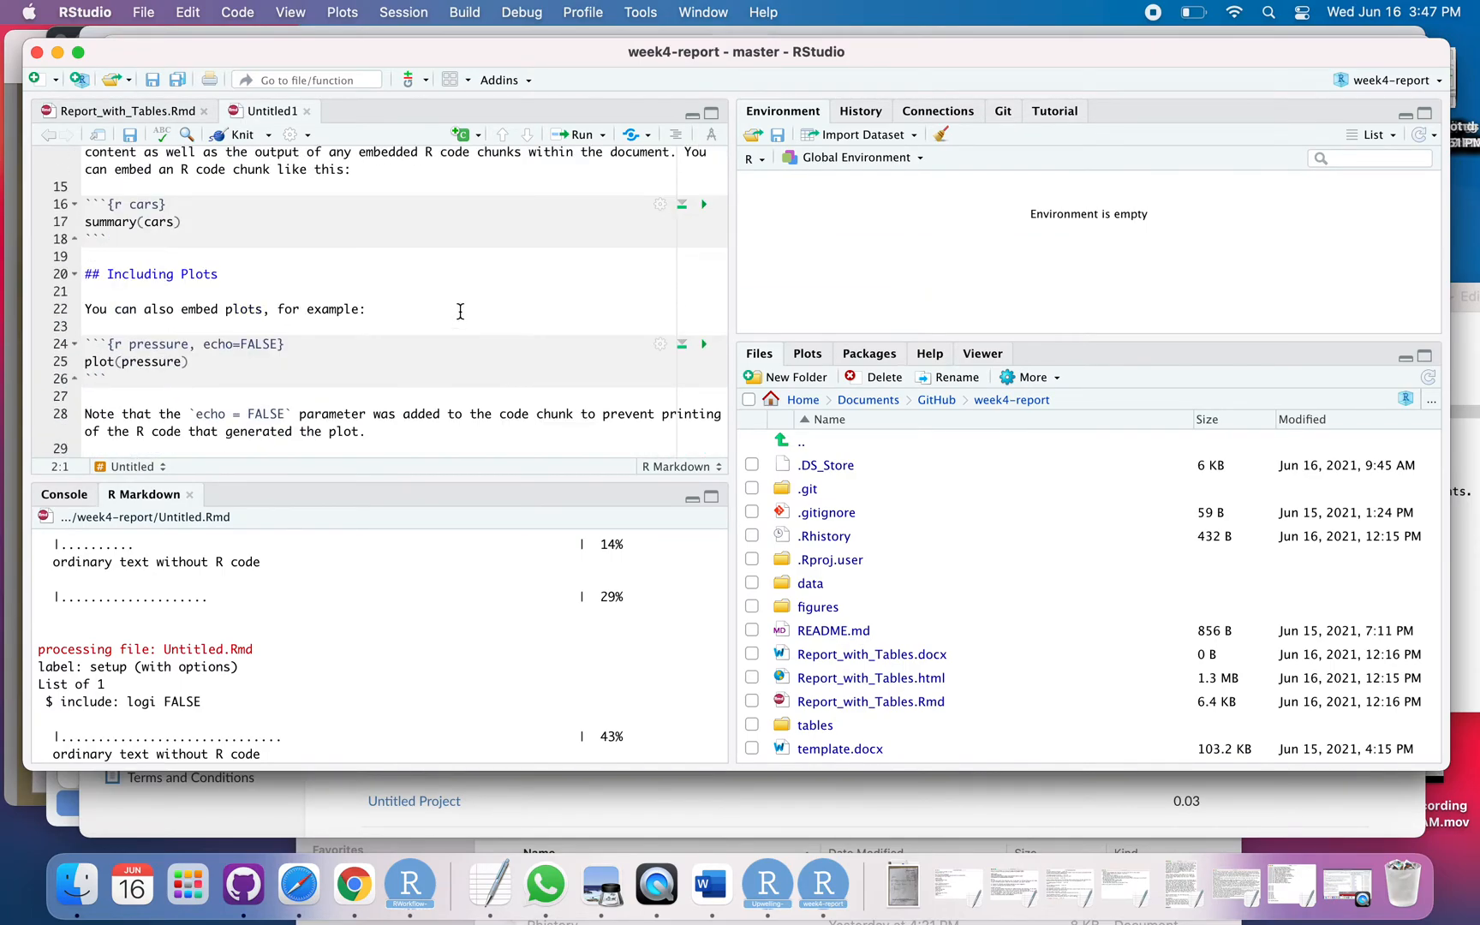
pyautogui.scroll(3)
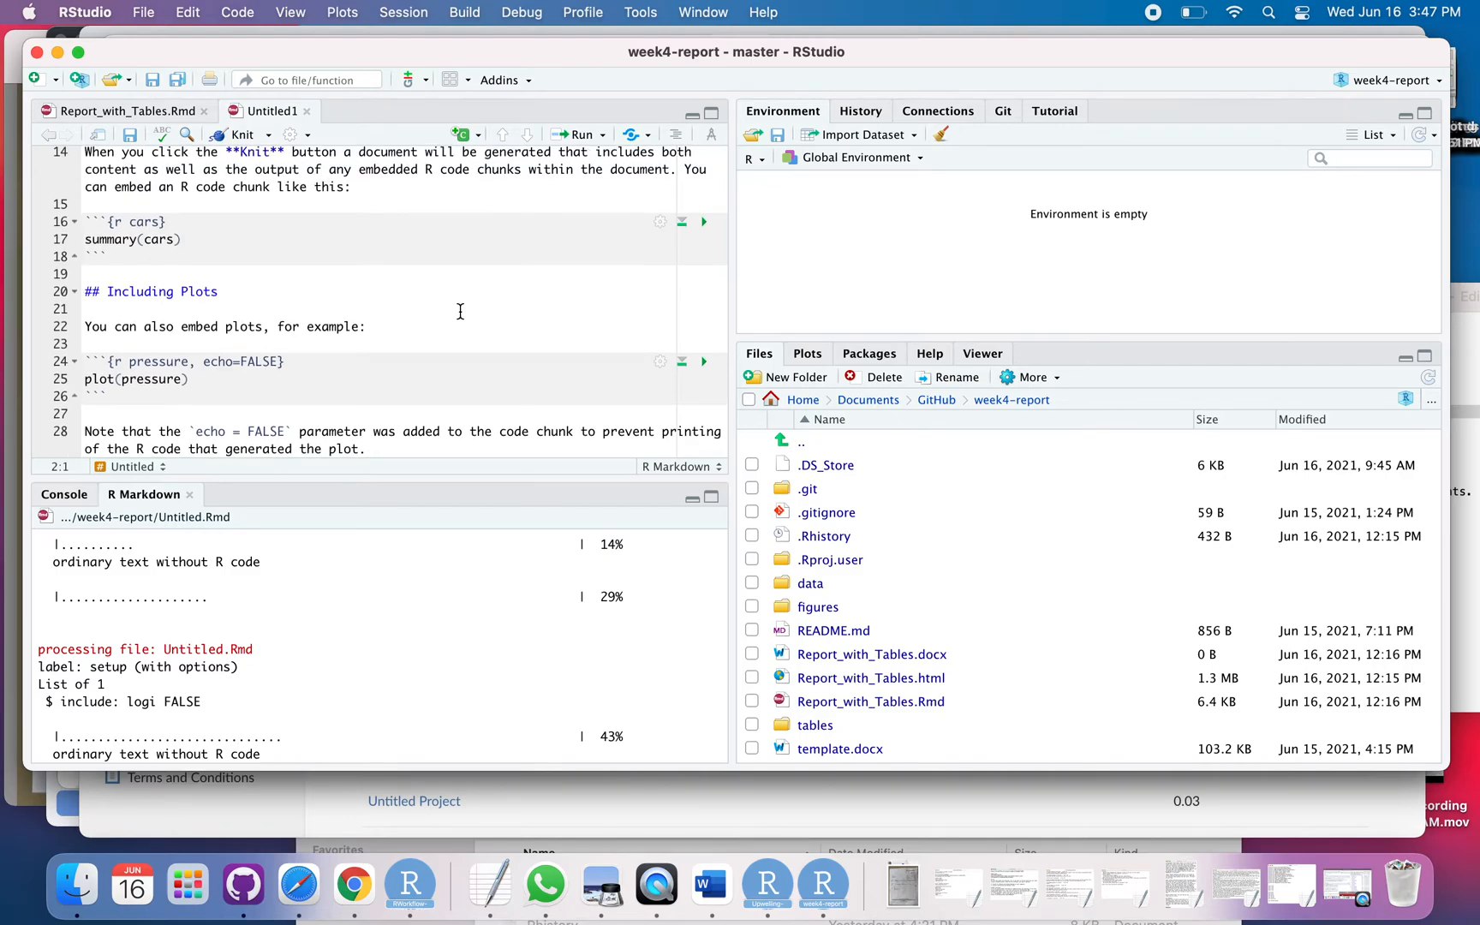
pyautogui.scroll(3)
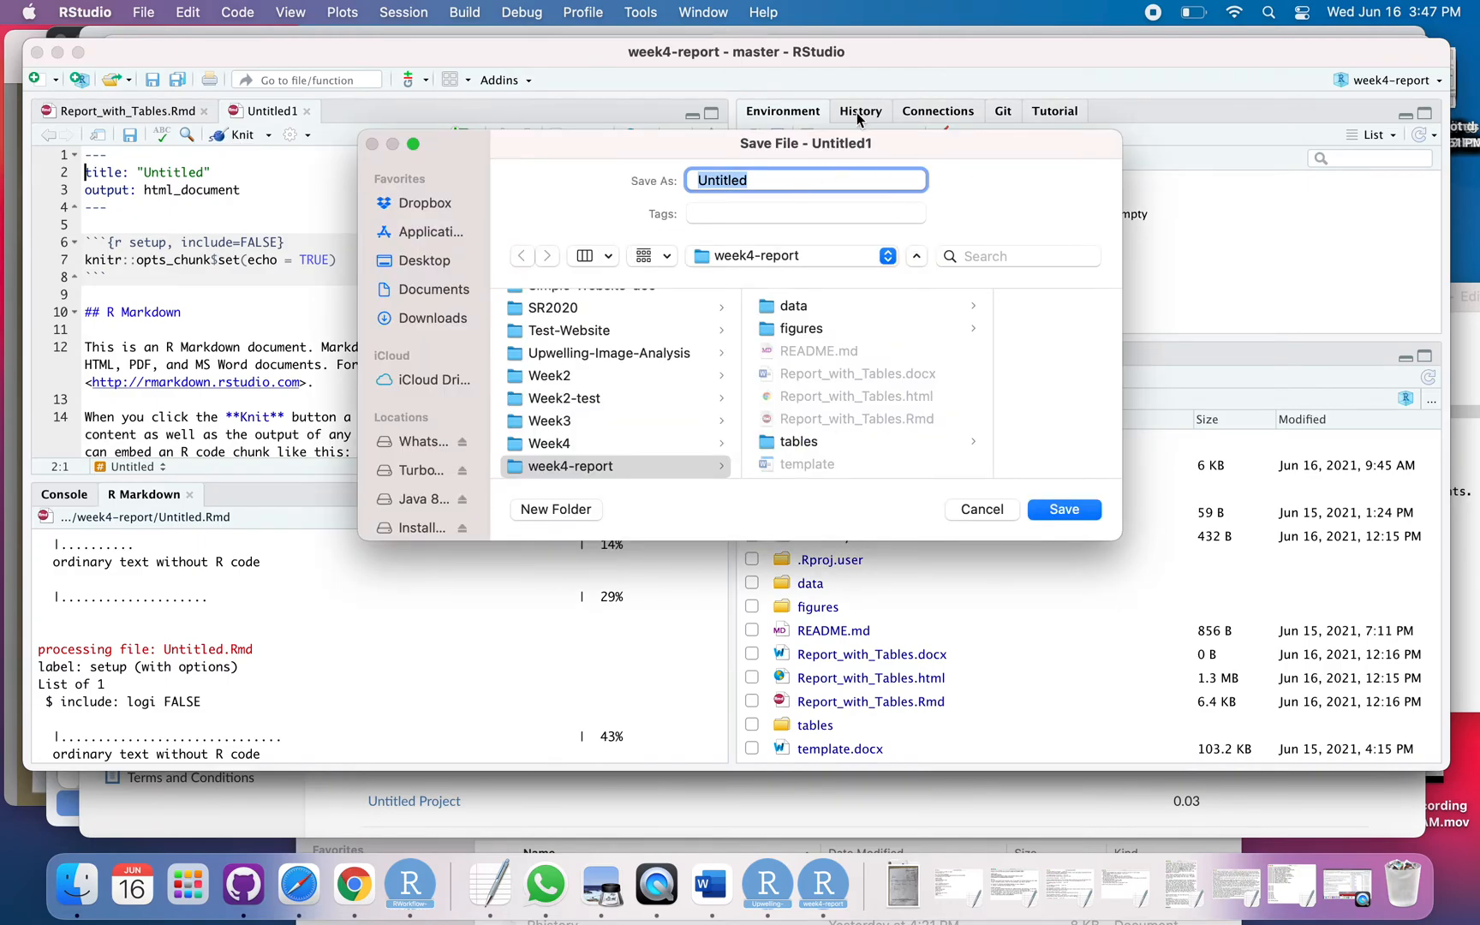
pyautogui.moveTo(764, 167)
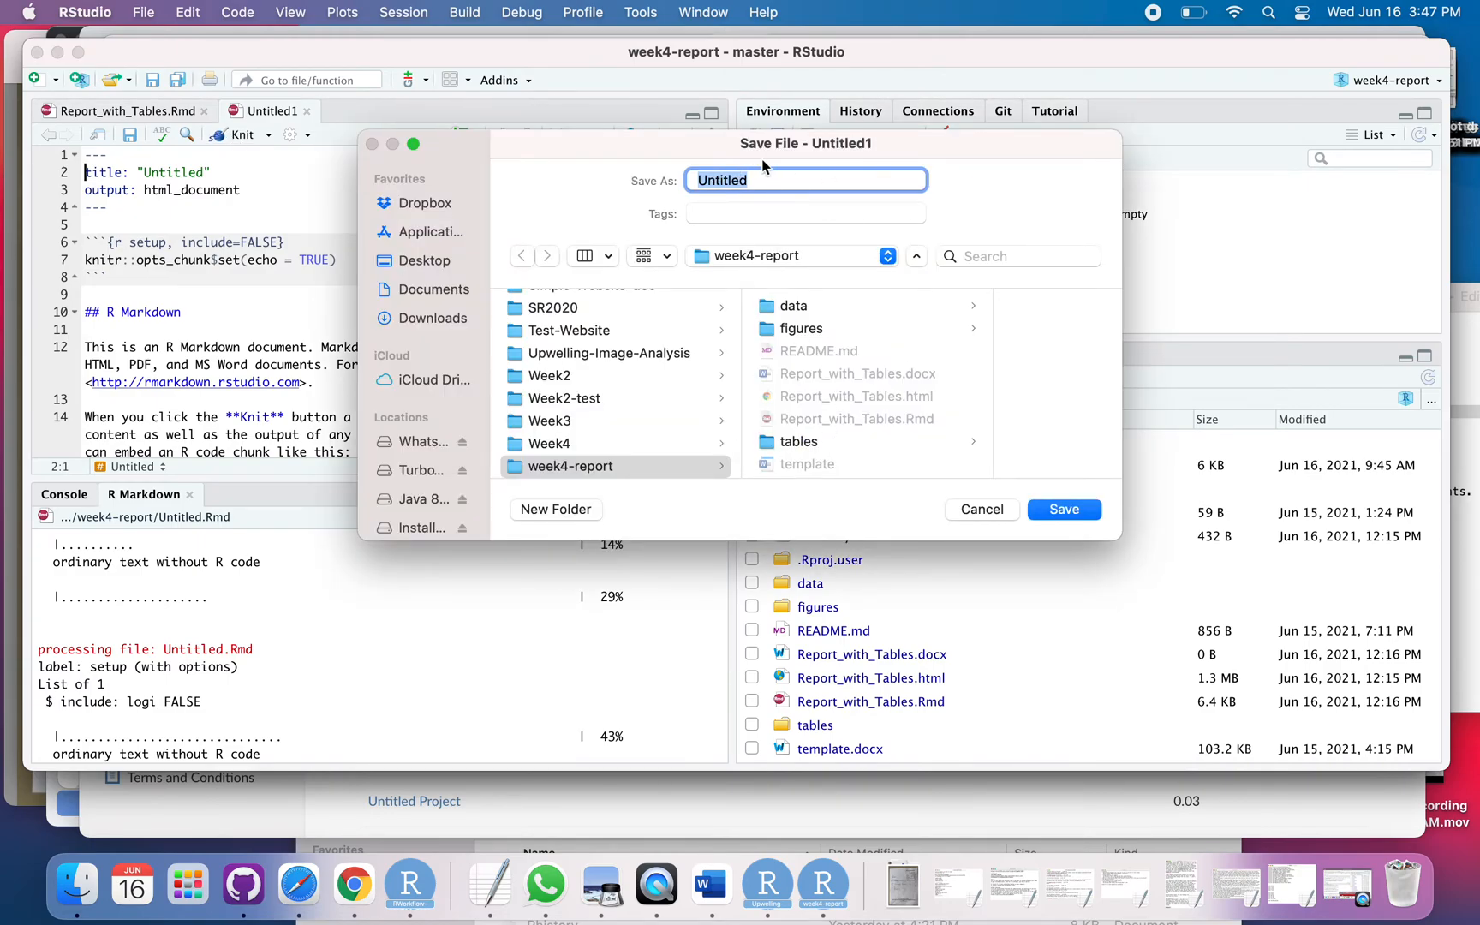
pyautogui.moveTo(1085, 511)
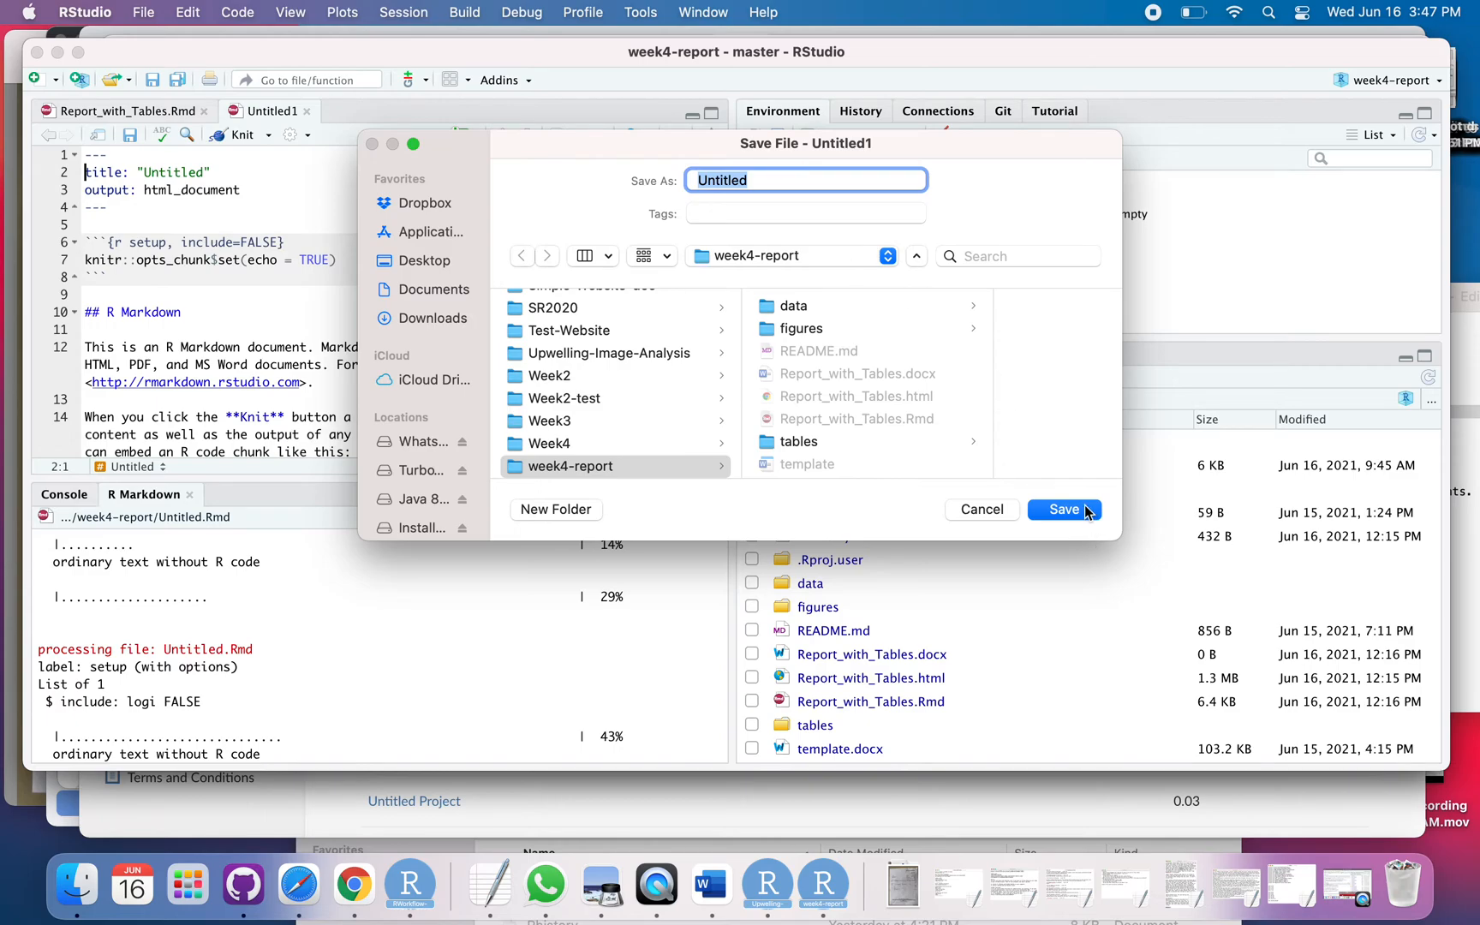
# - Save the template as Untitled.Rmd in the week4-report folder
pyautogui.click(1063, 510)
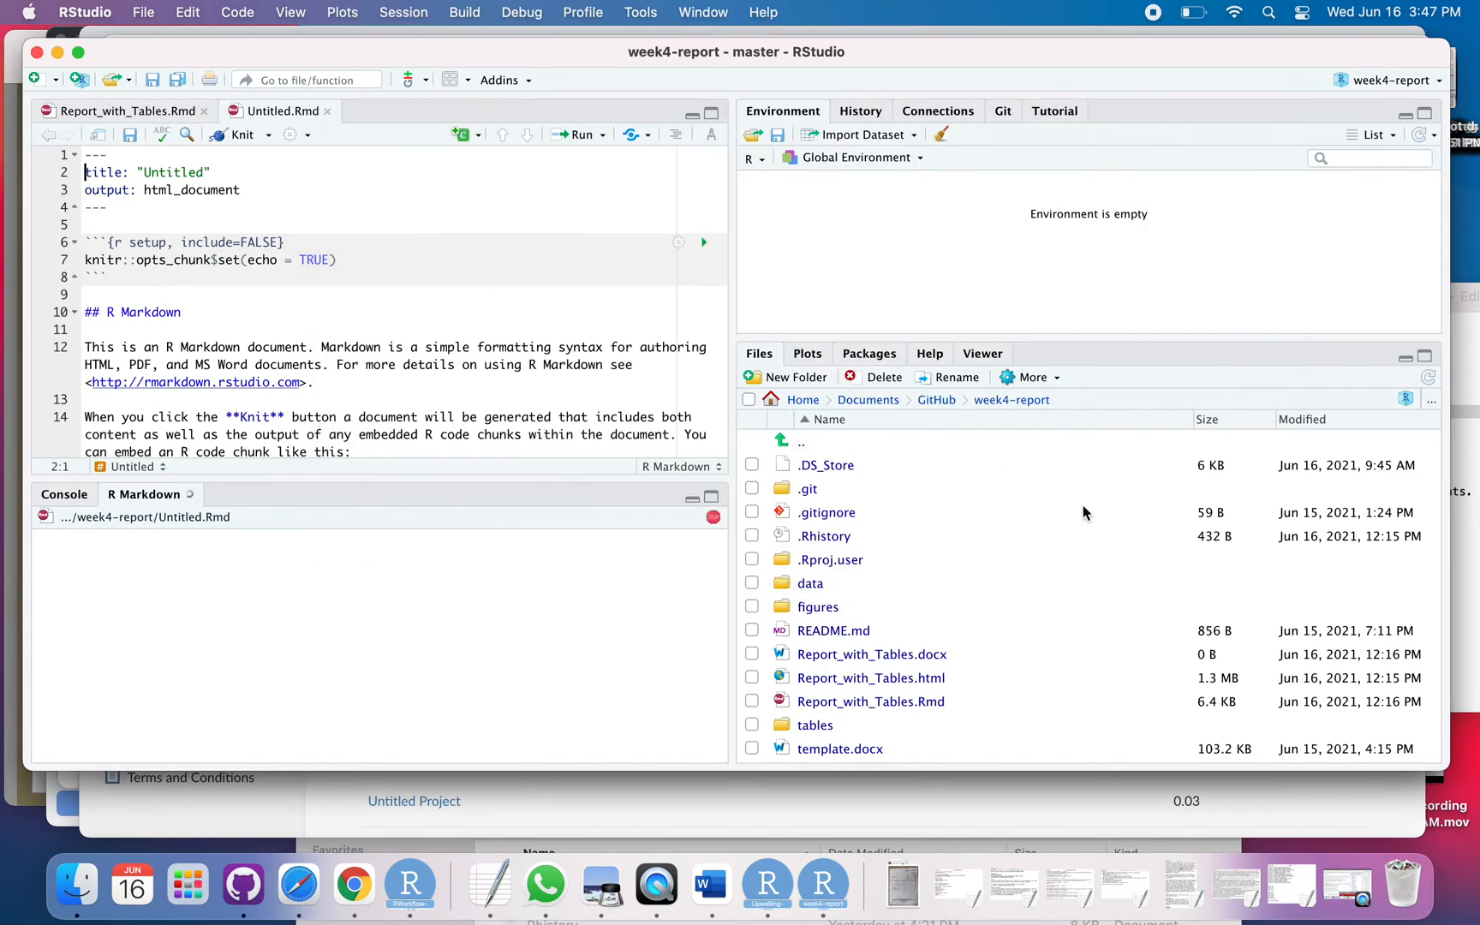
# - Knit Untitled.Rmd to Untitled.html, review the rendered preview and close it
pyautogui.click(241, 134)
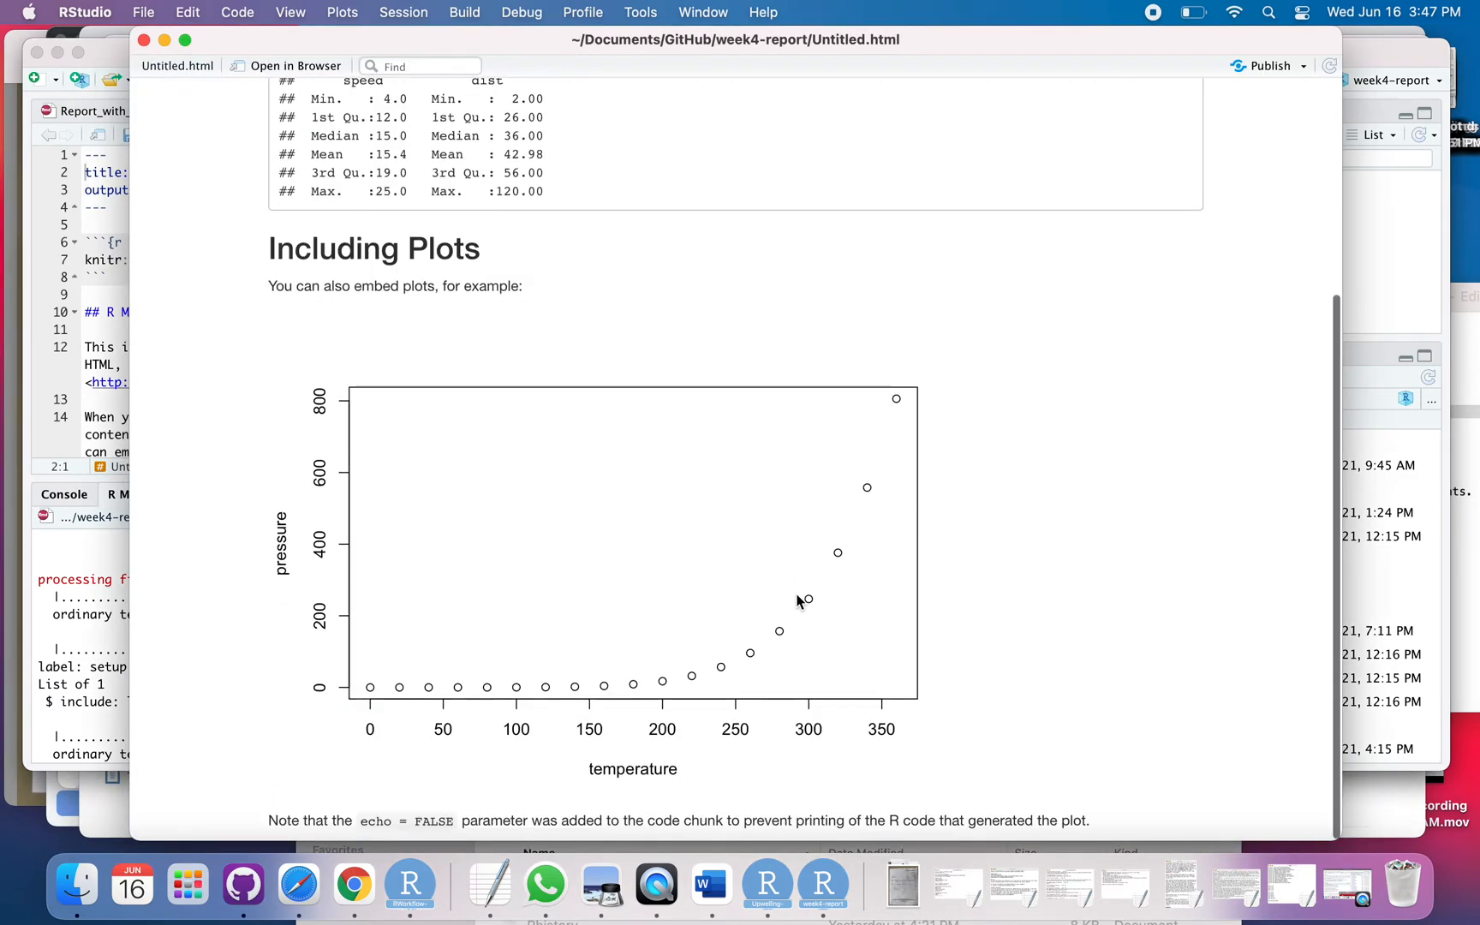
pyautogui.scroll(3)
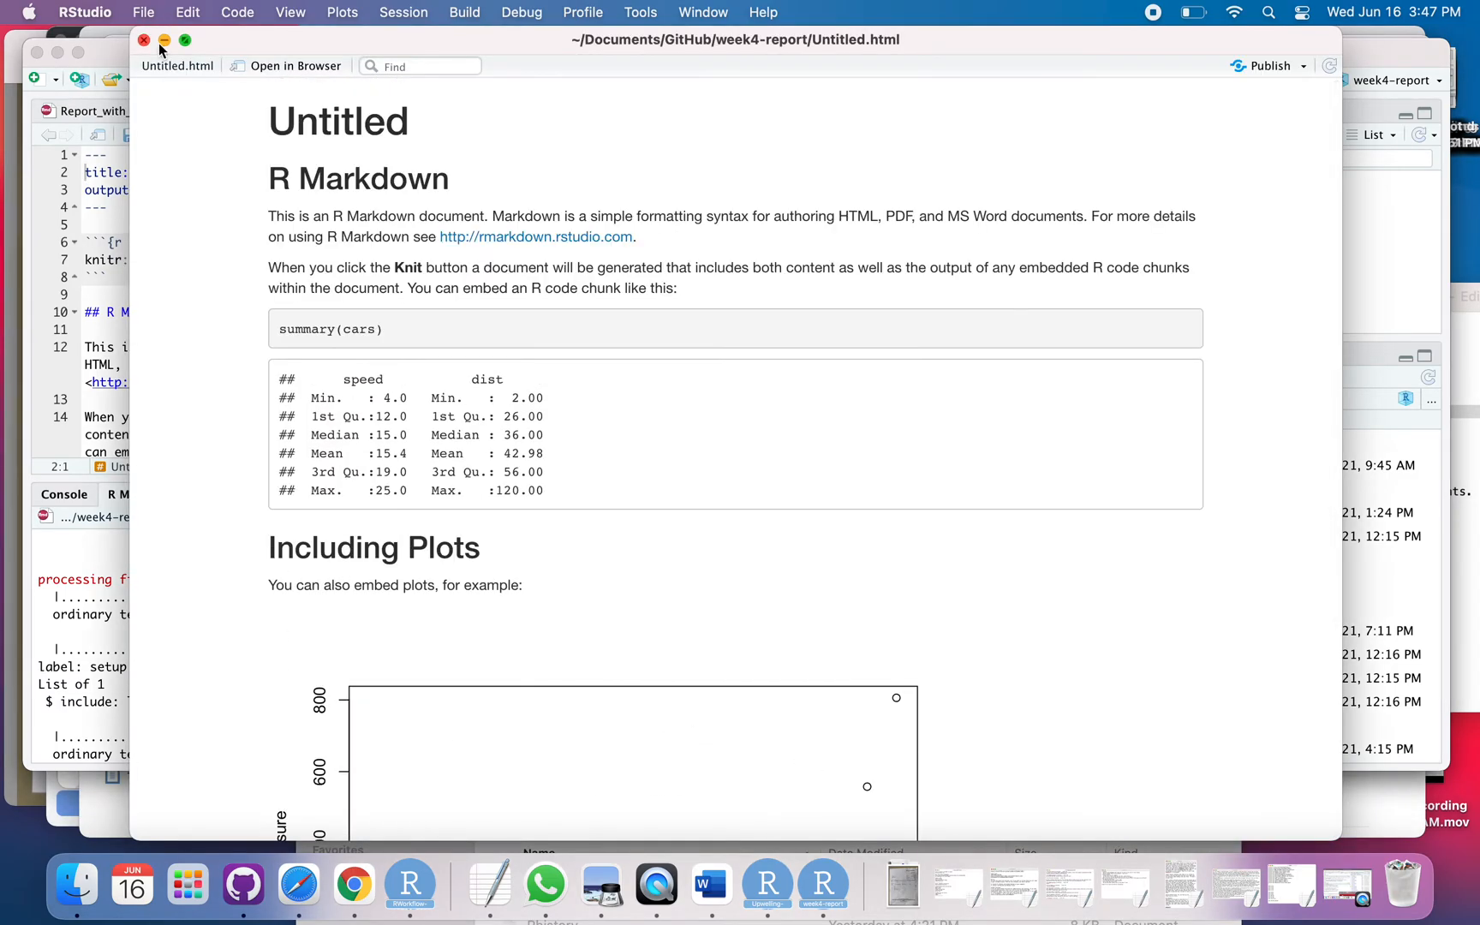
pyautogui.click(144, 41)
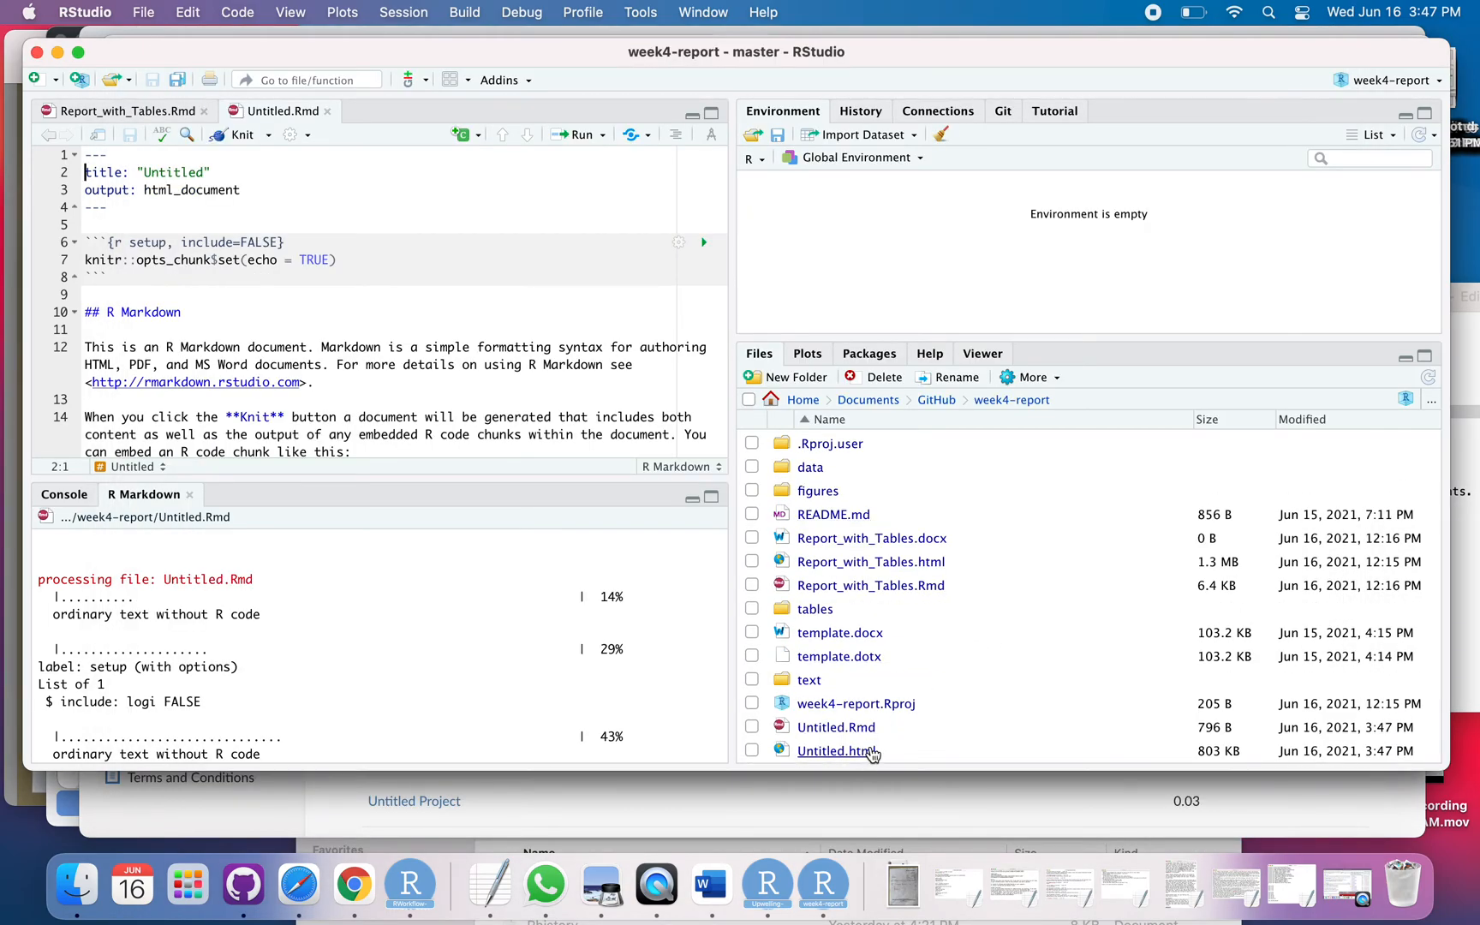
pyautogui.moveTo(836, 750)
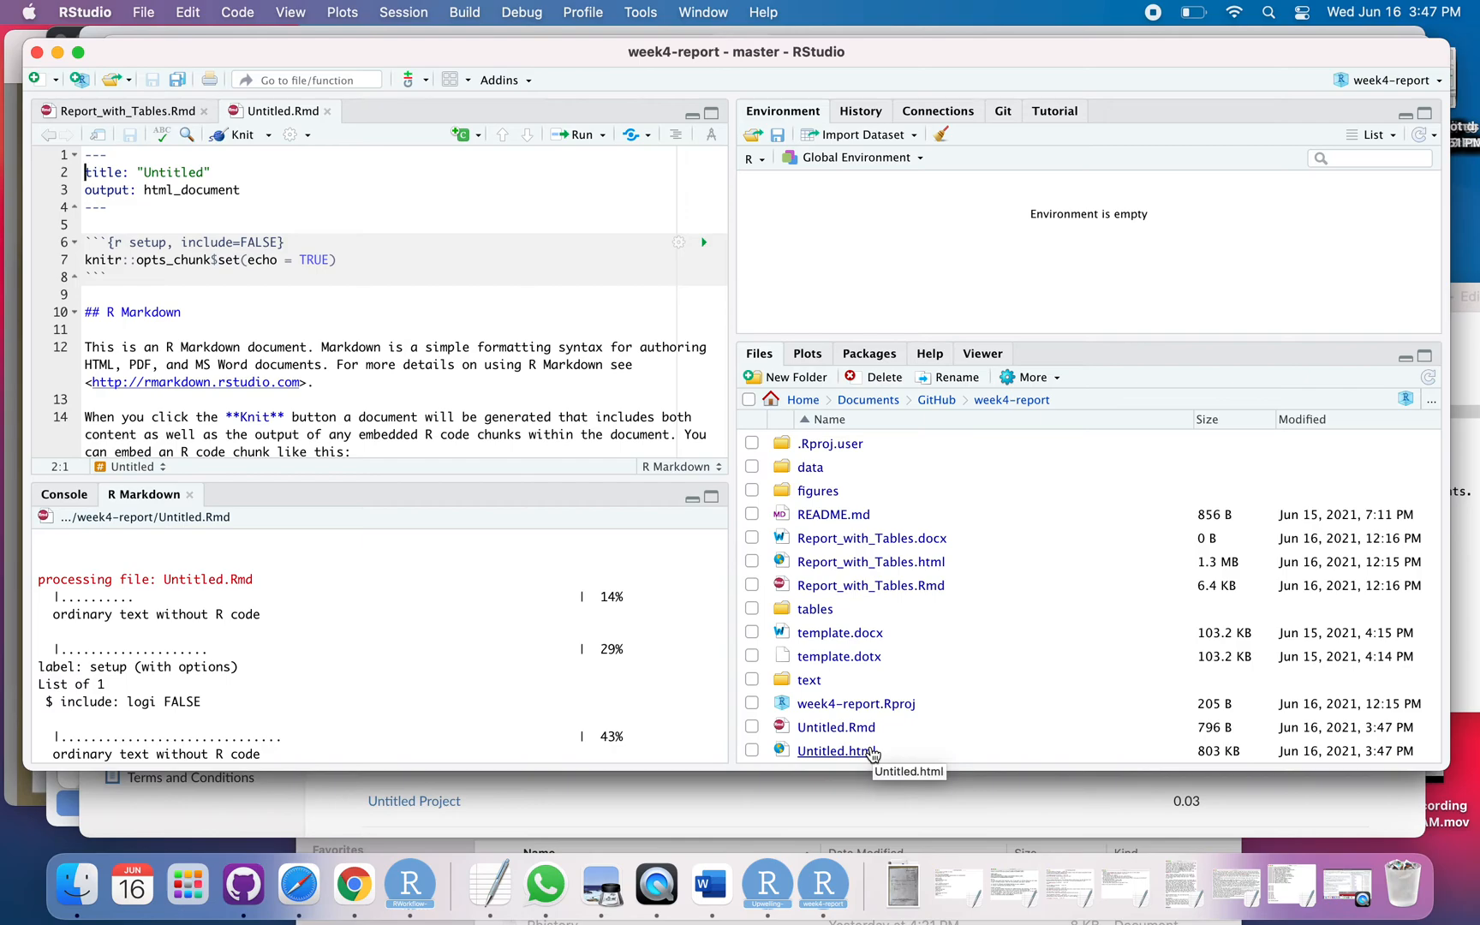
# - View Untitled.html from the Files pane in the web browser
pyautogui.rightClick(836, 750)
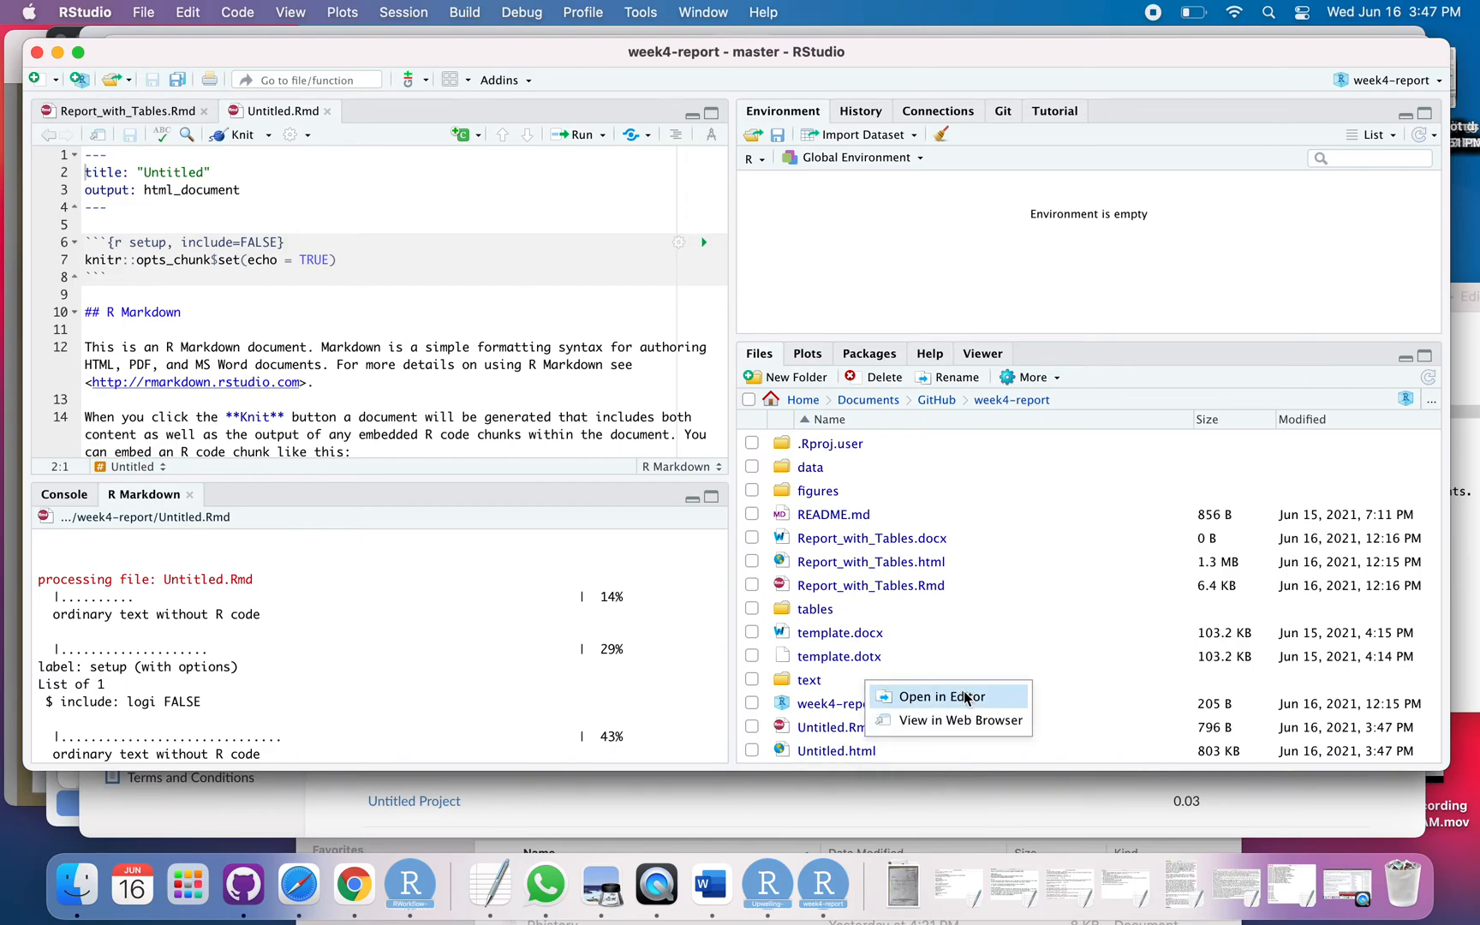
pyautogui.moveTo(961, 719)
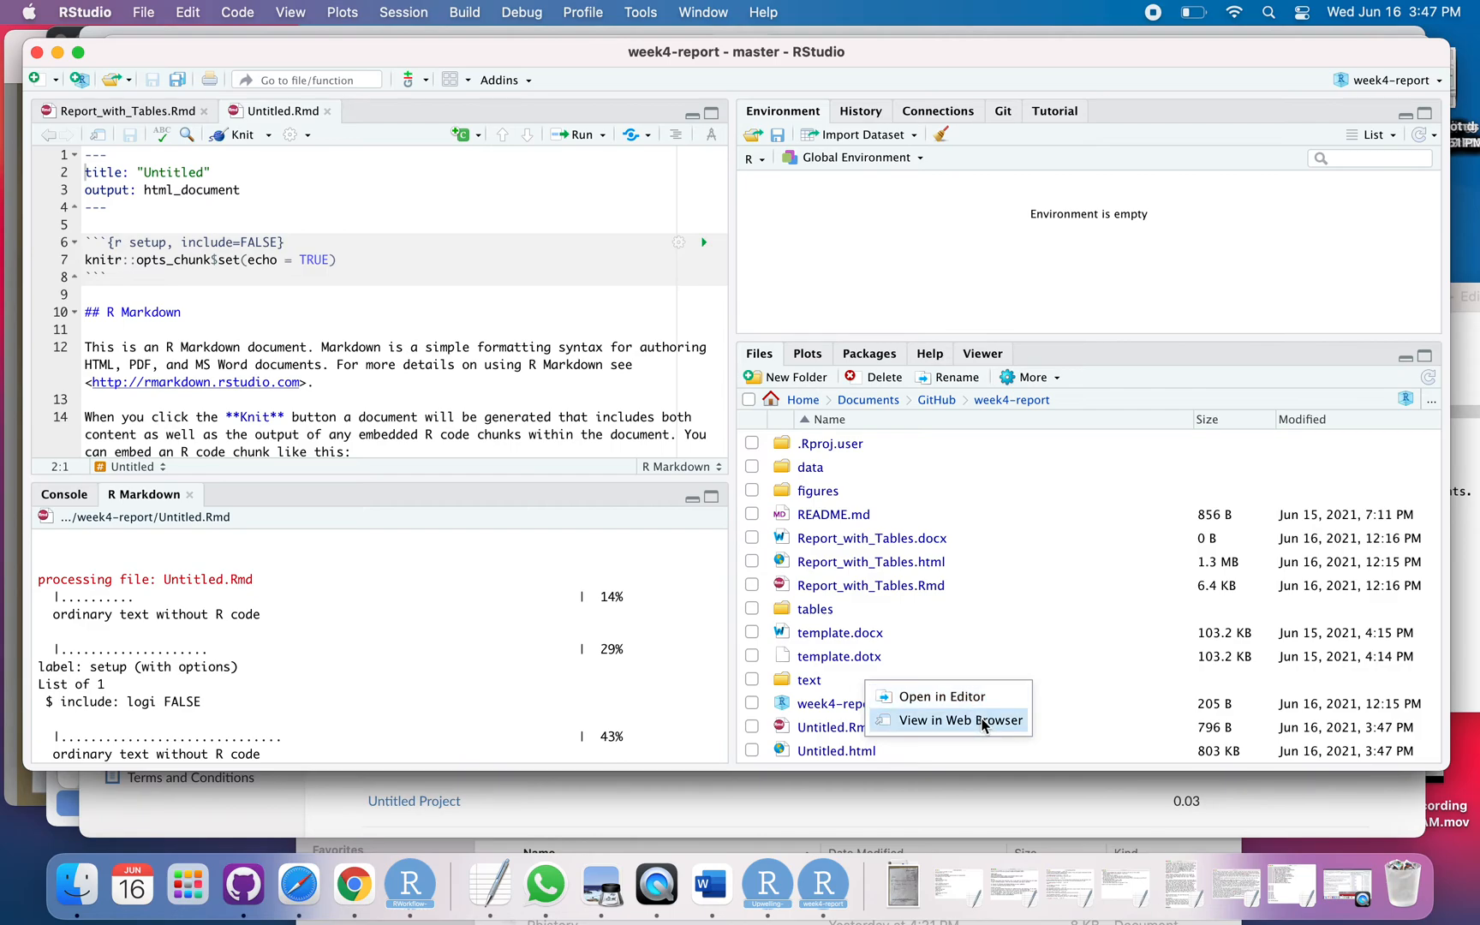
pyautogui.click(960, 720)
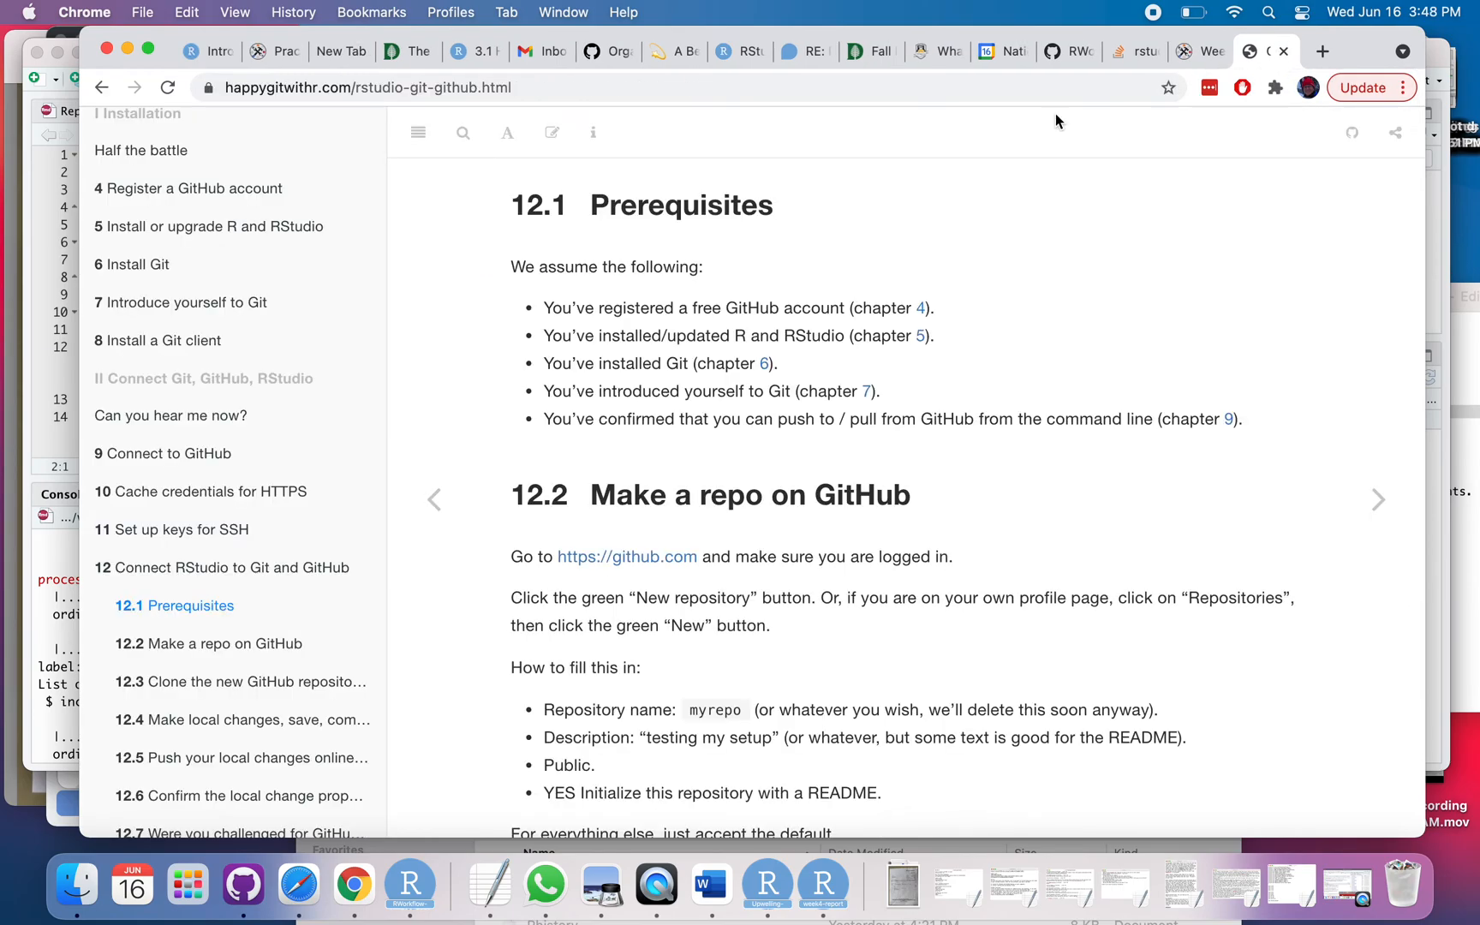
pyautogui.moveTo(824, 884)
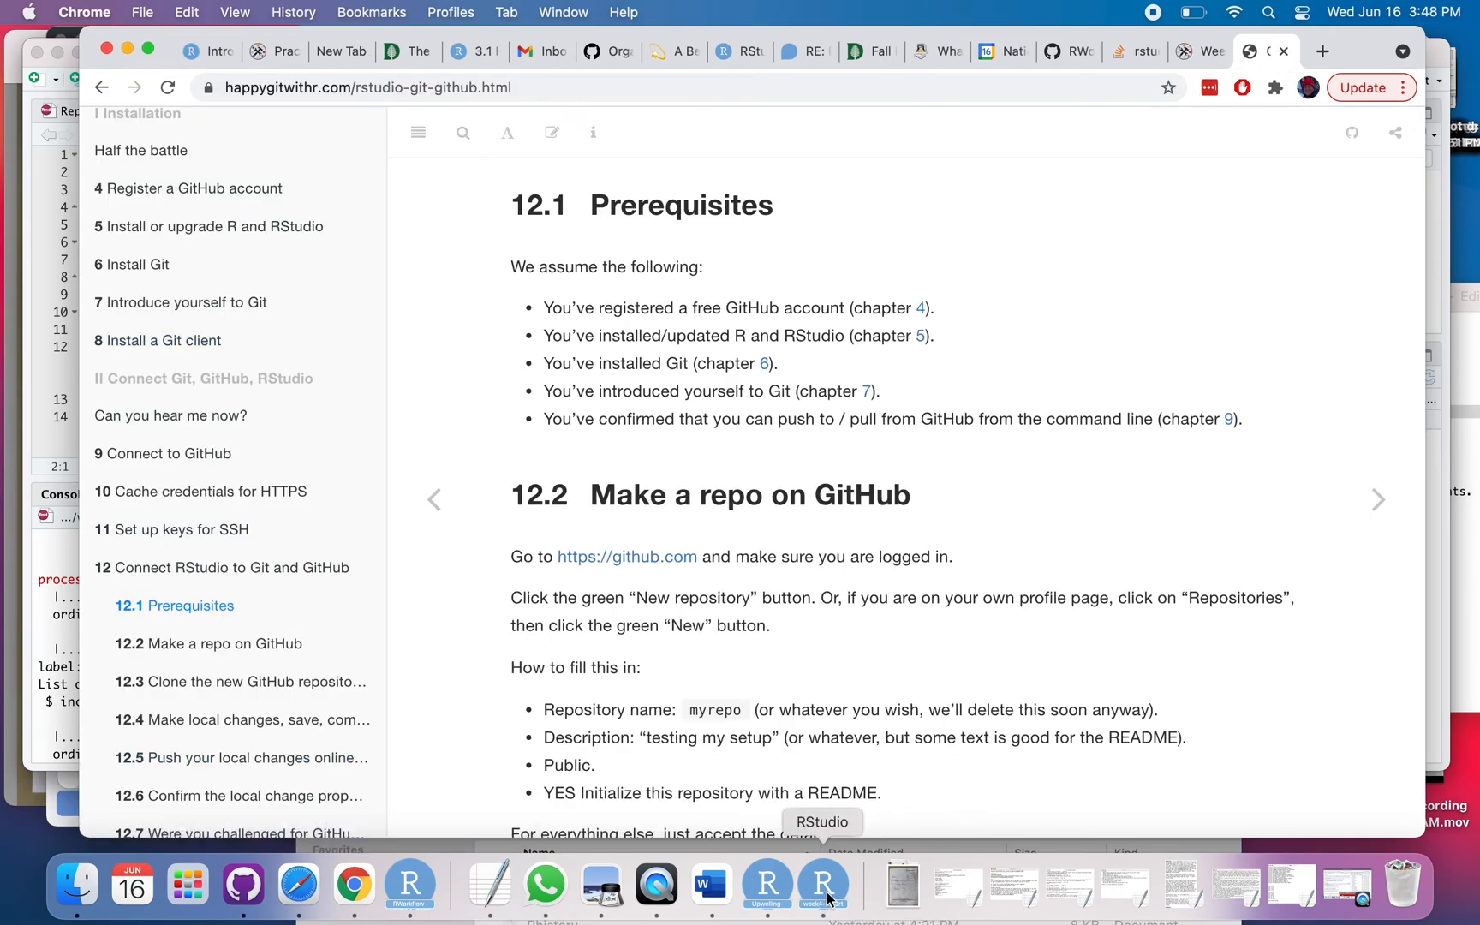
# - Switch from Chrome back to the RStudio week4-report project window
pyautogui.click(823, 886)
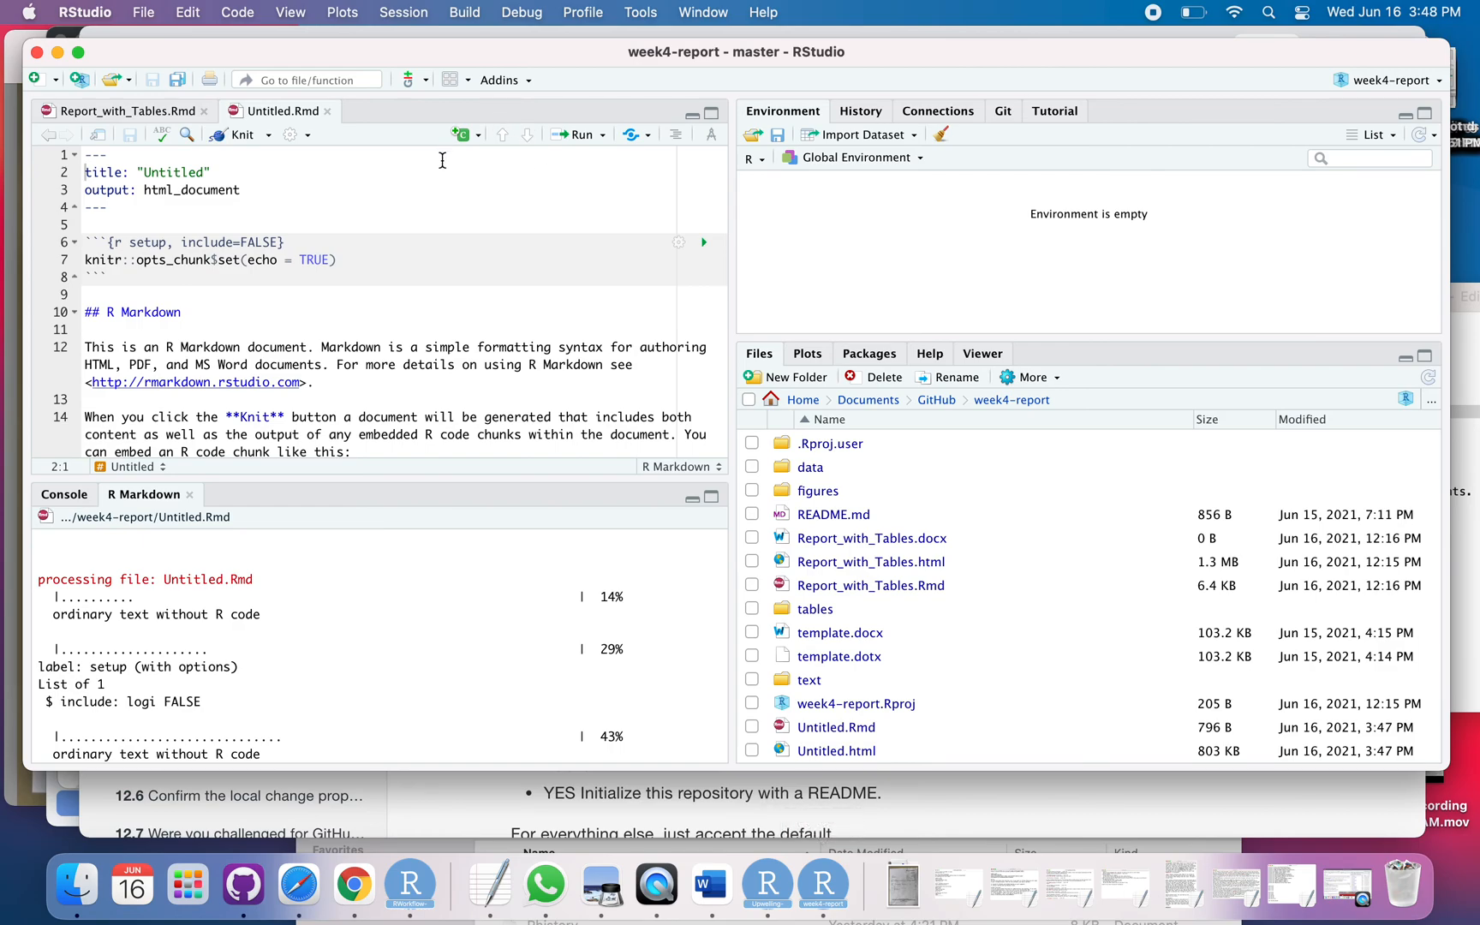
pyautogui.moveTo(755, 17)
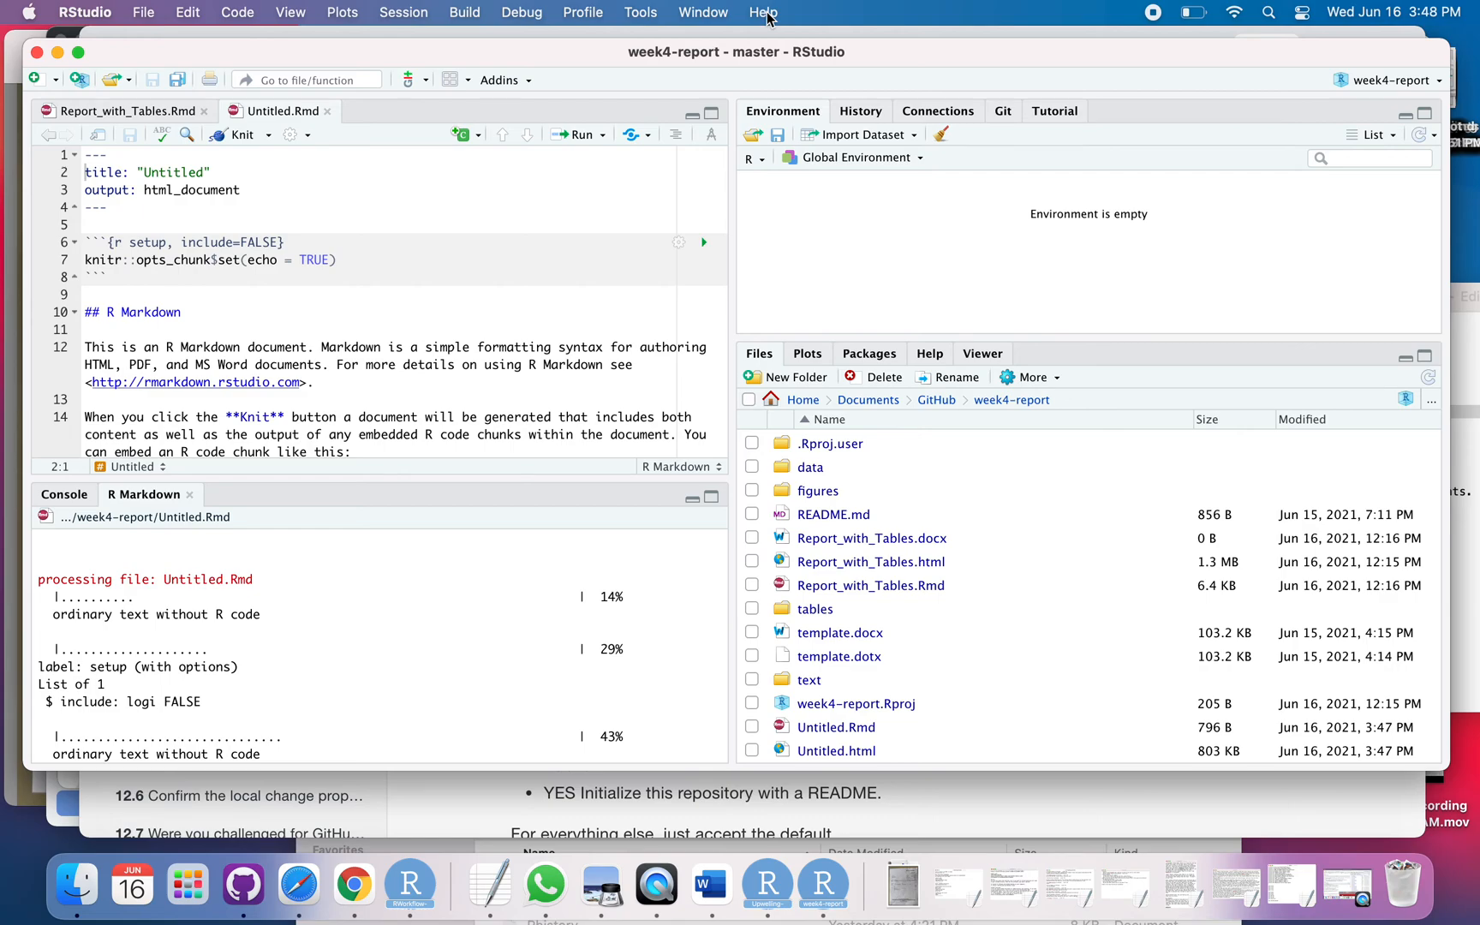
# - Show the Markdown Quick Reference in the Help pane and read through emphasis, headers, lists and code blocks
pyautogui.click(764, 12)
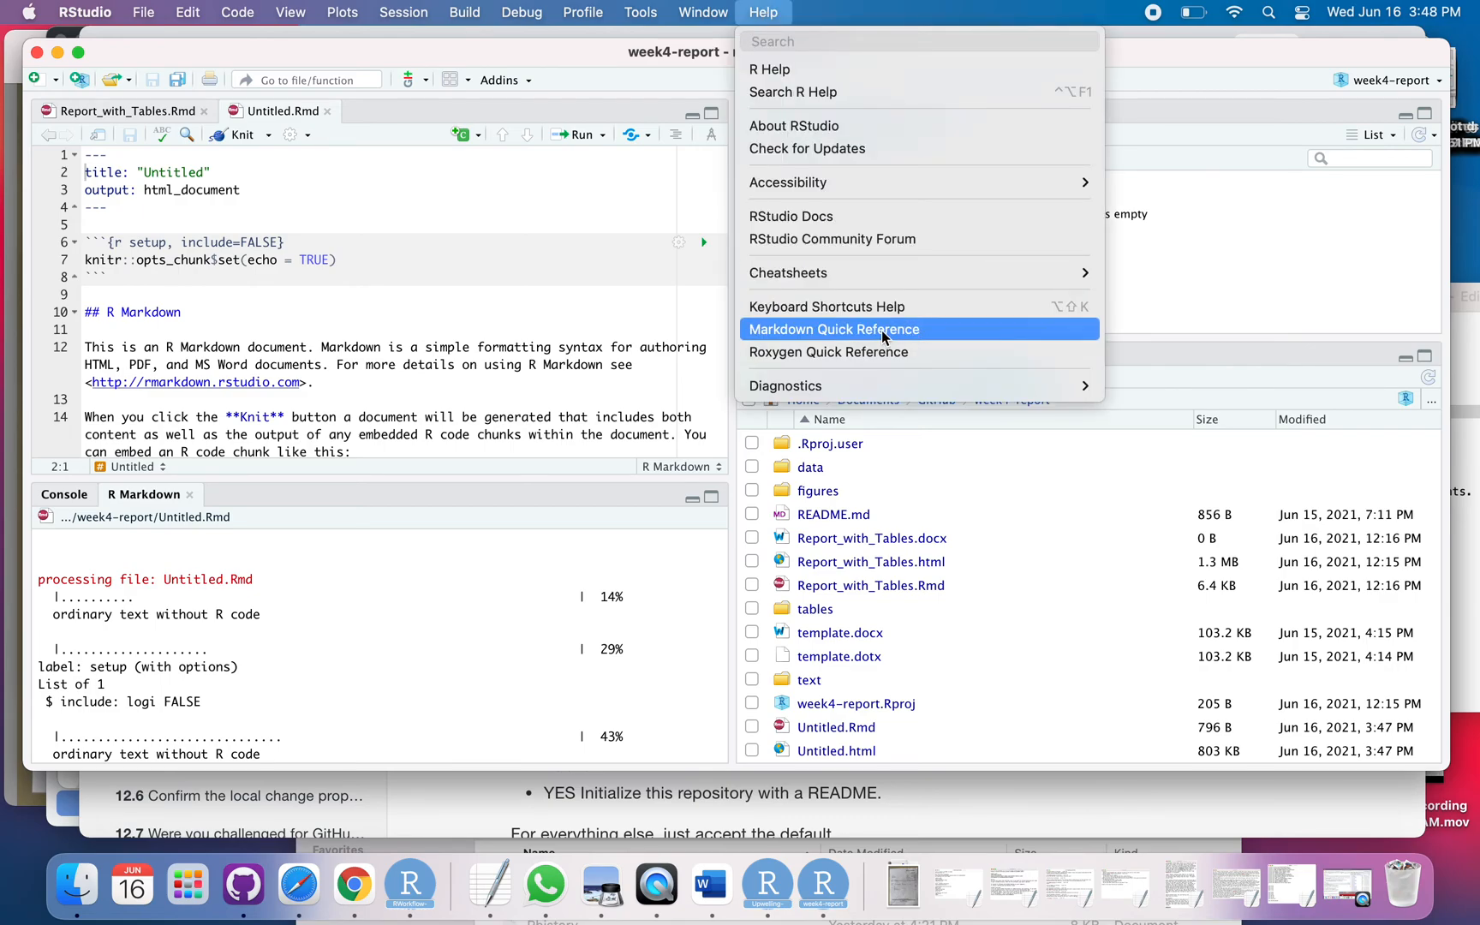
pyautogui.click(832, 329)
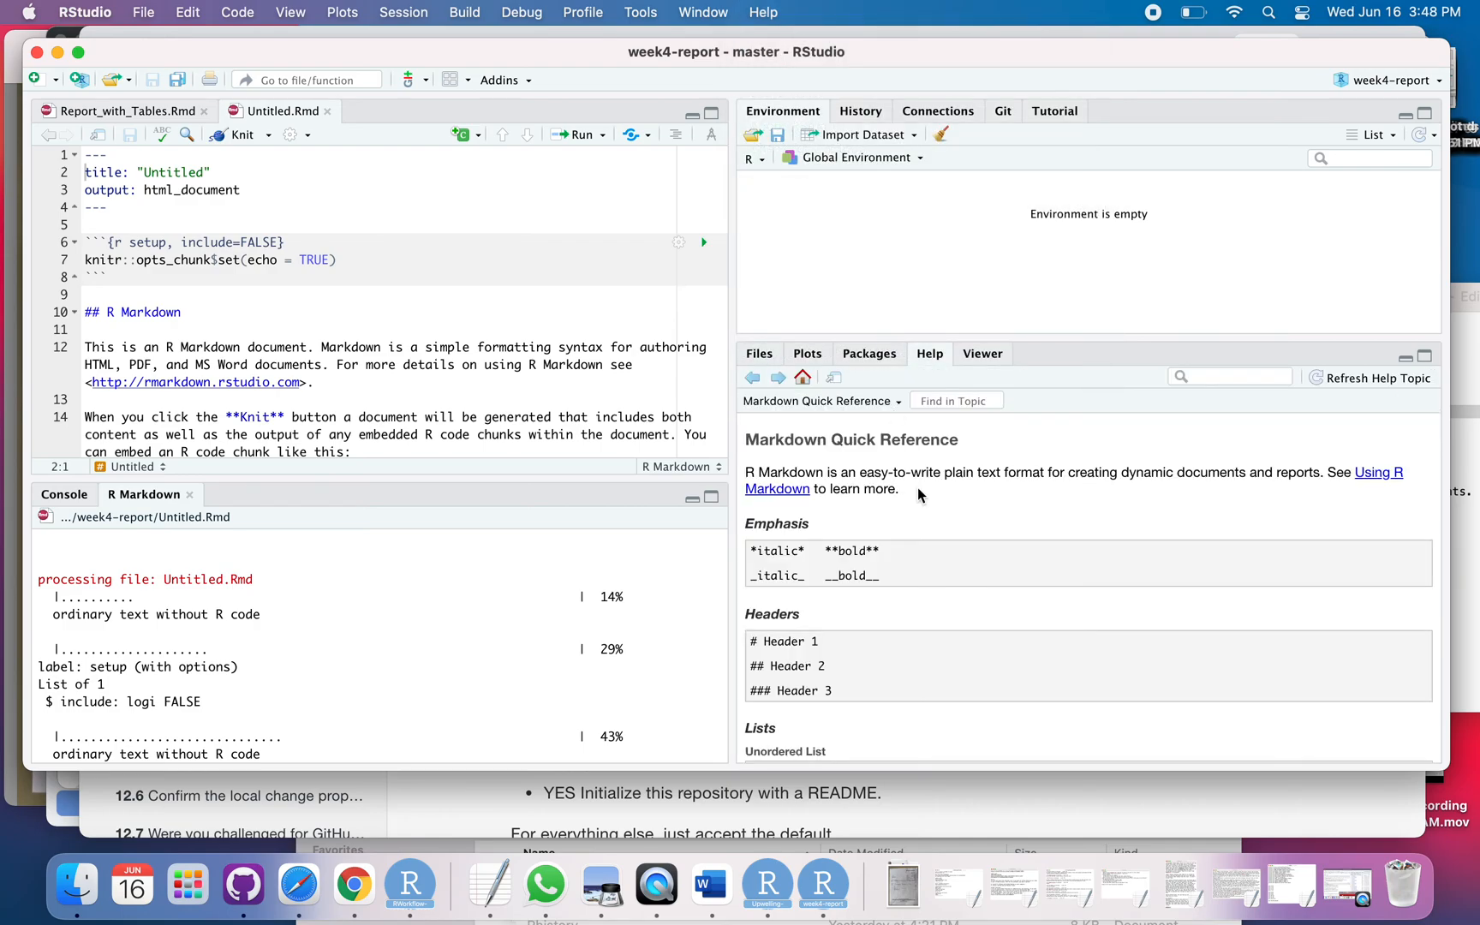
pyautogui.scroll(-3)
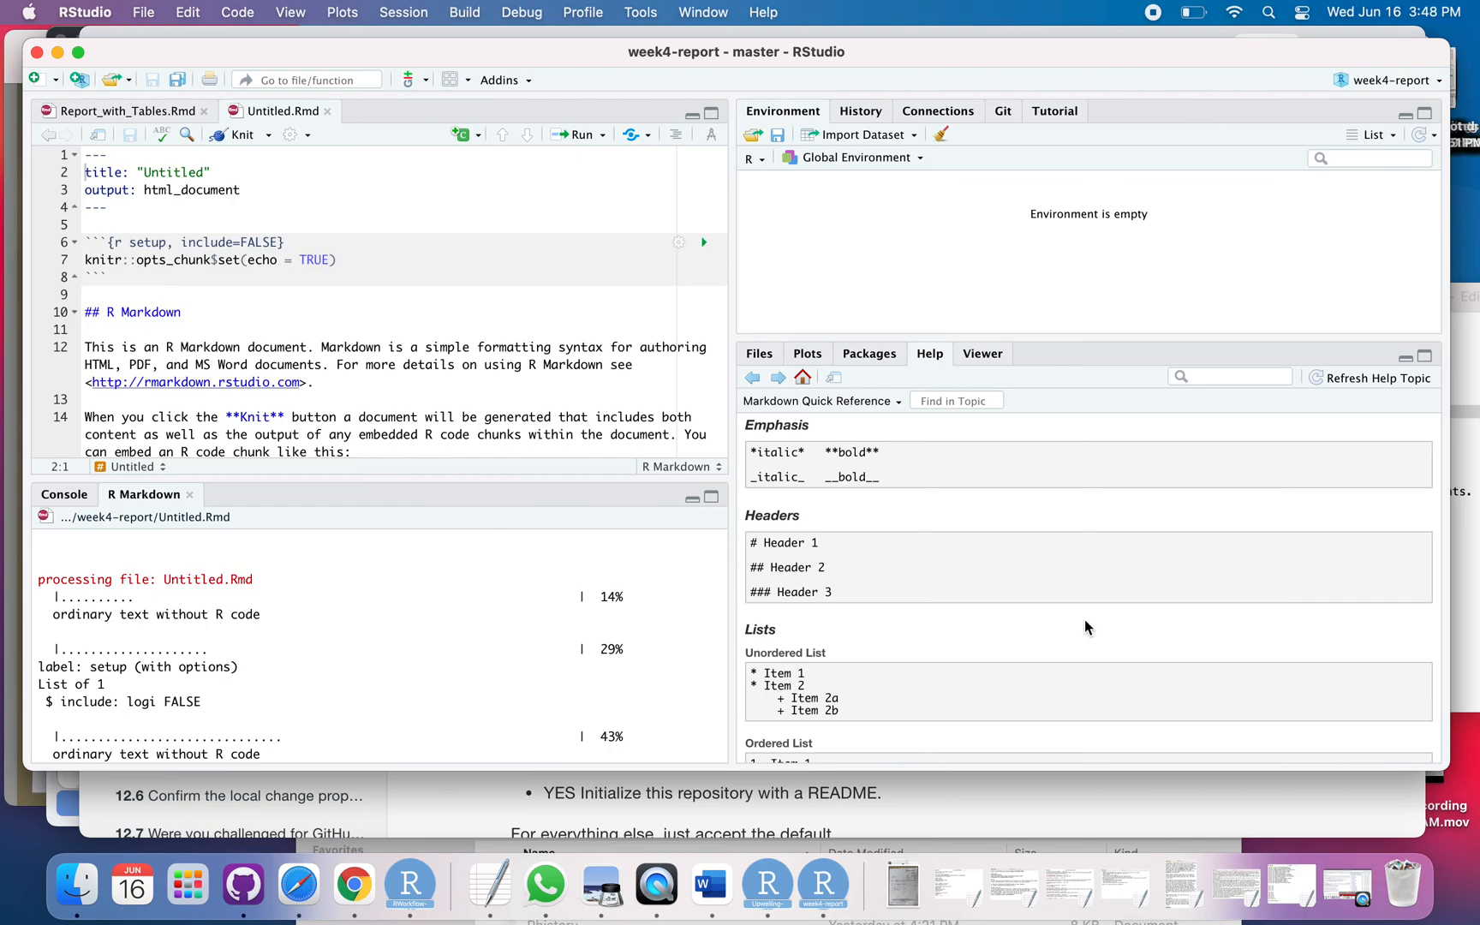
pyautogui.scroll(-3)
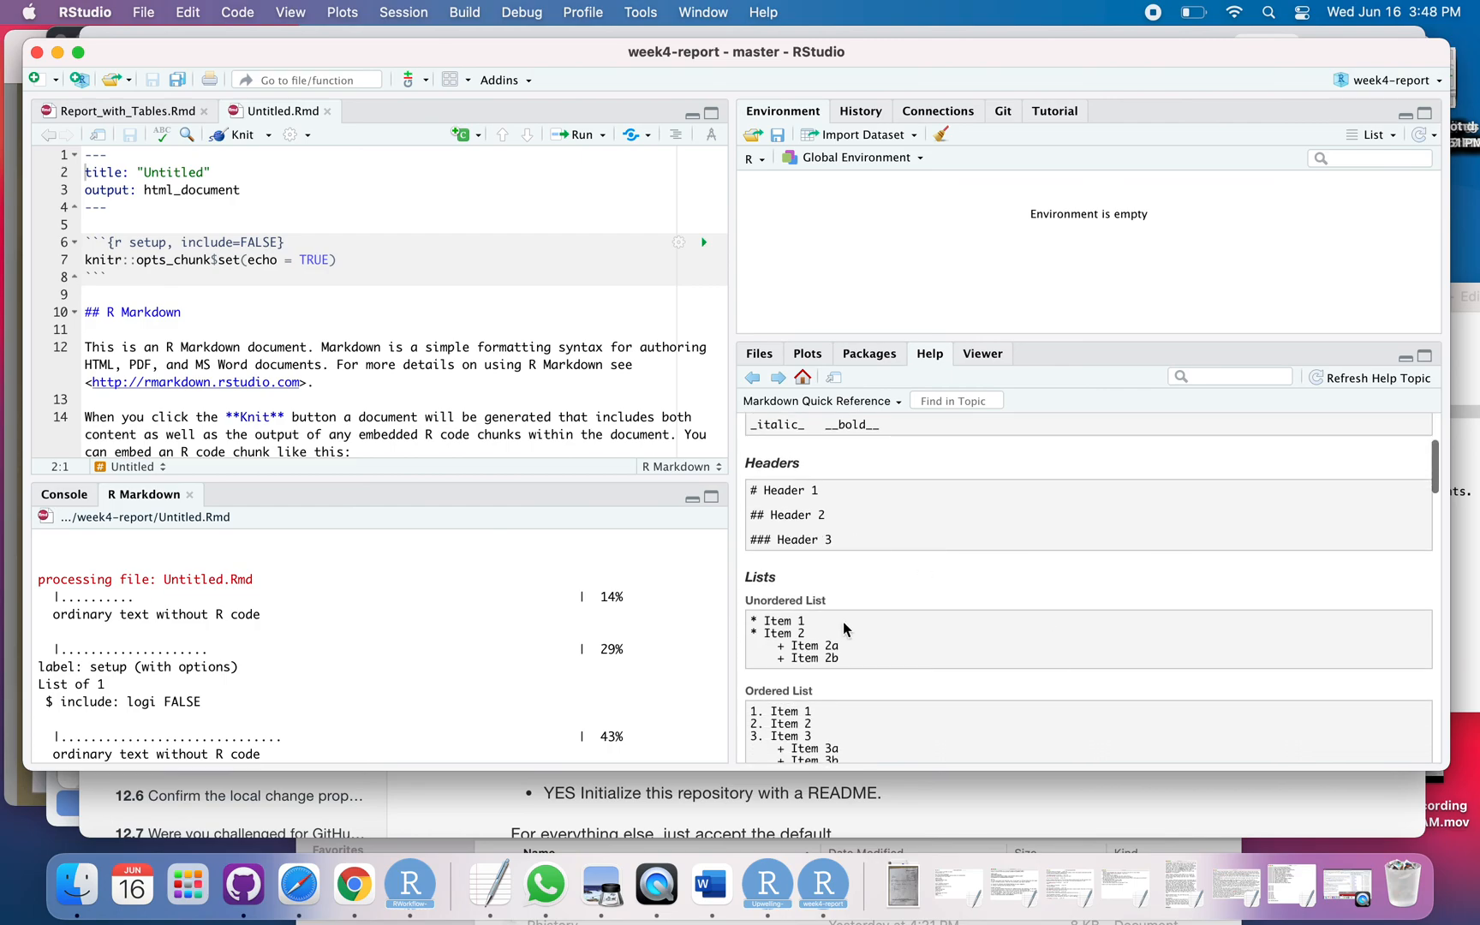
pyautogui.scroll(-3)
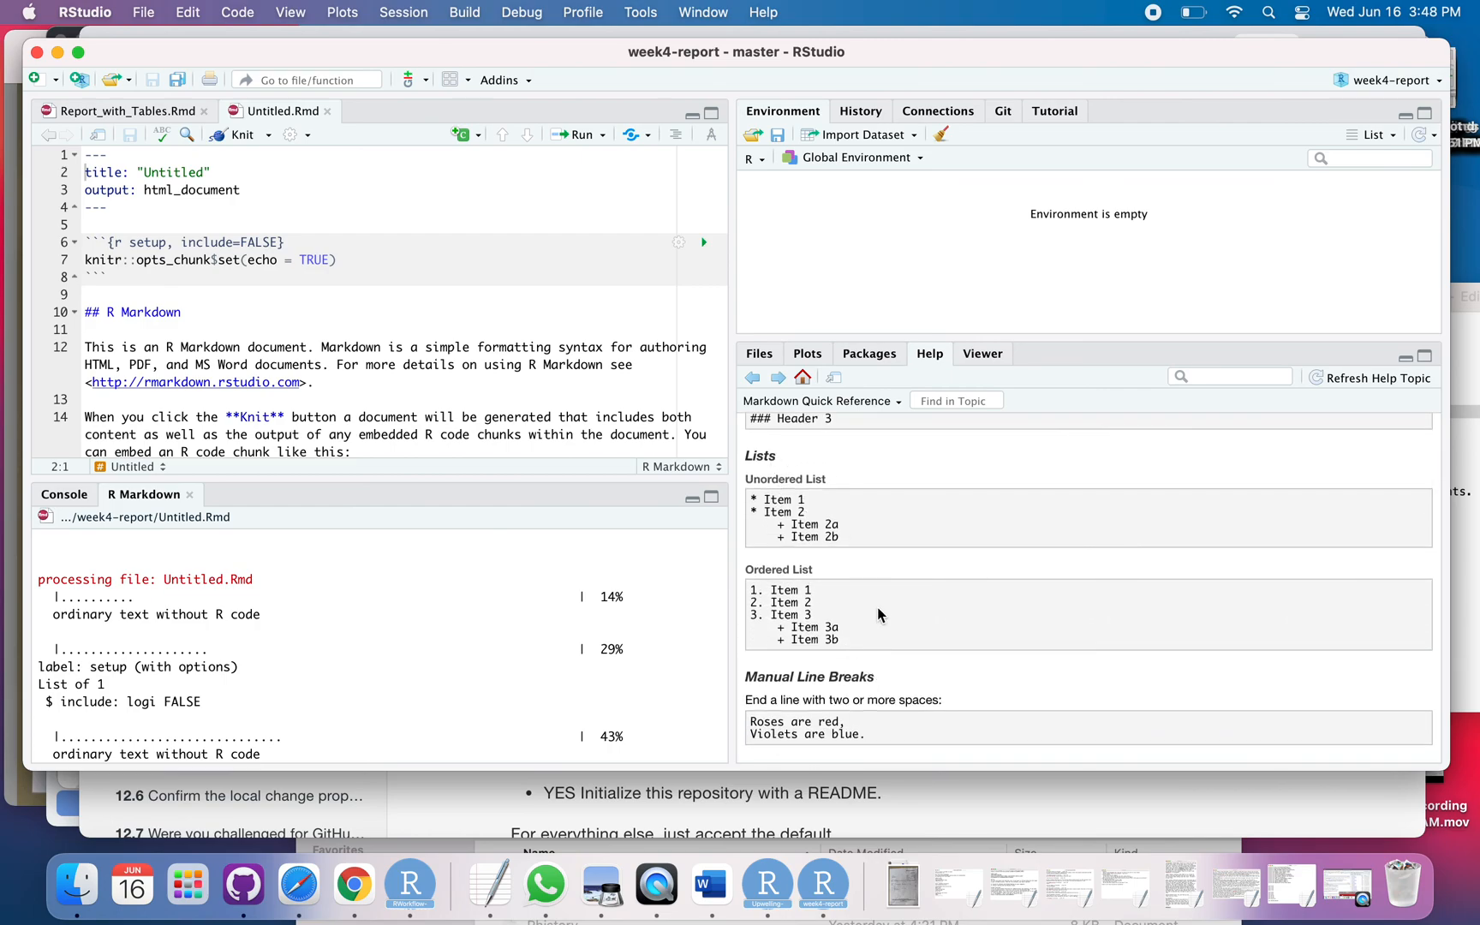
pyautogui.scroll(-3)
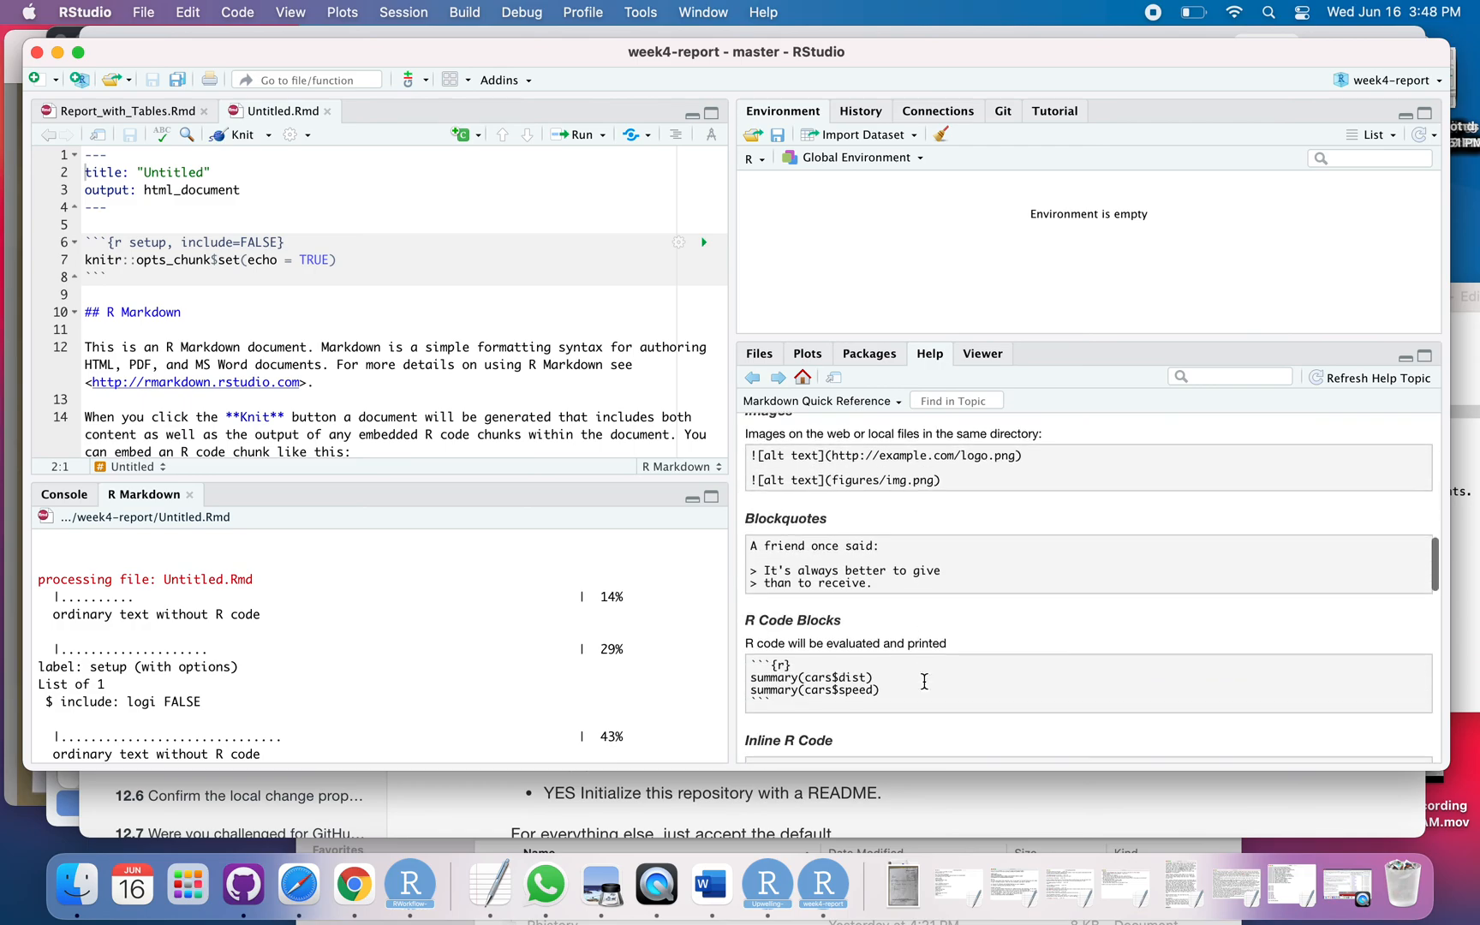
pyautogui.scroll(3)
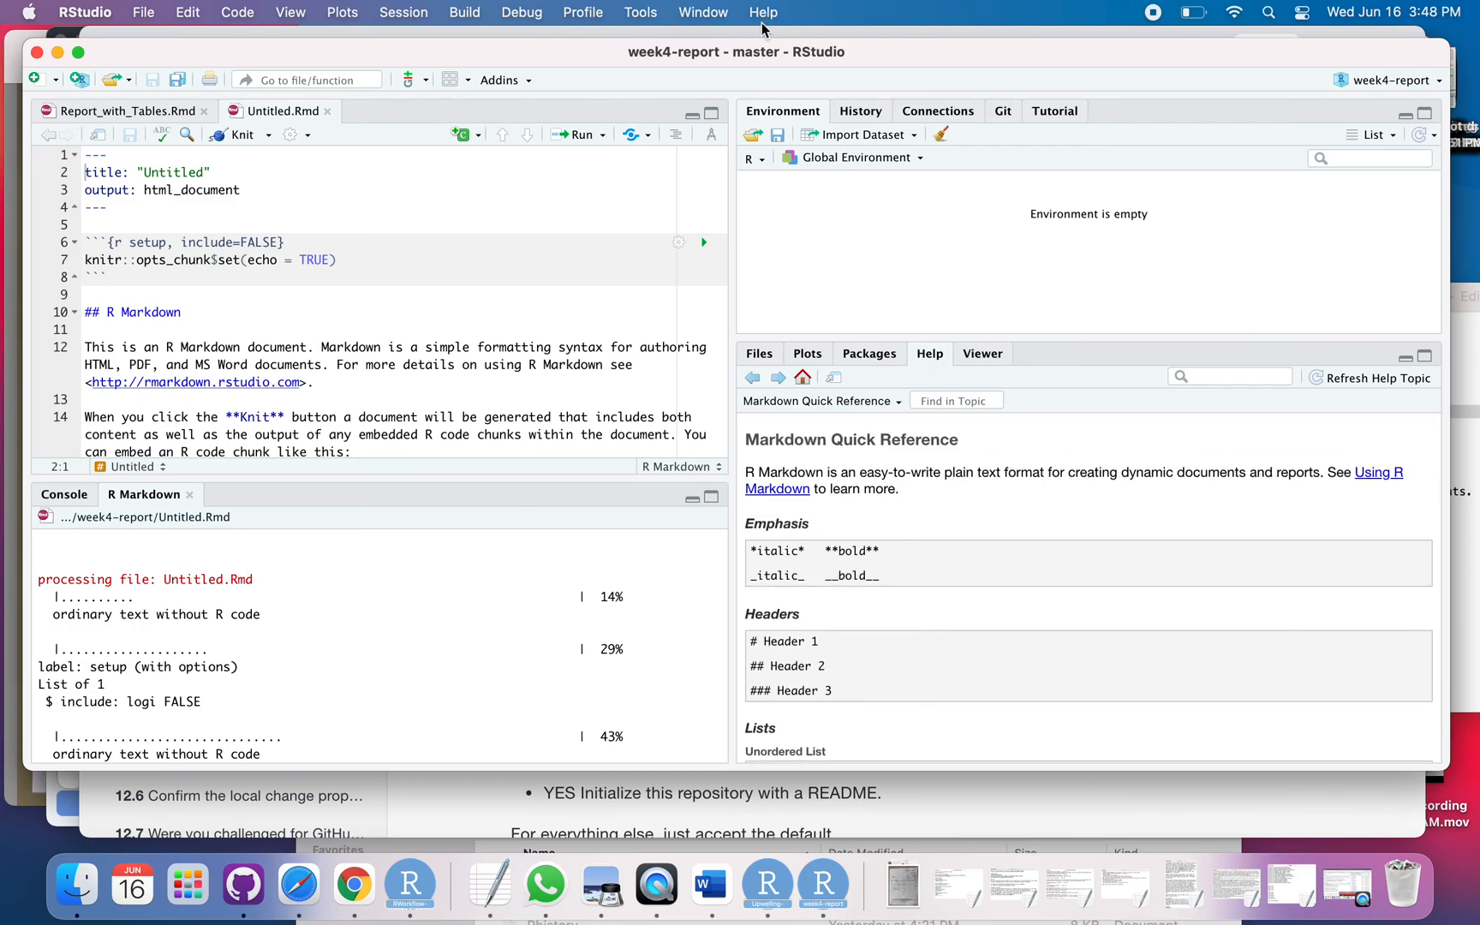